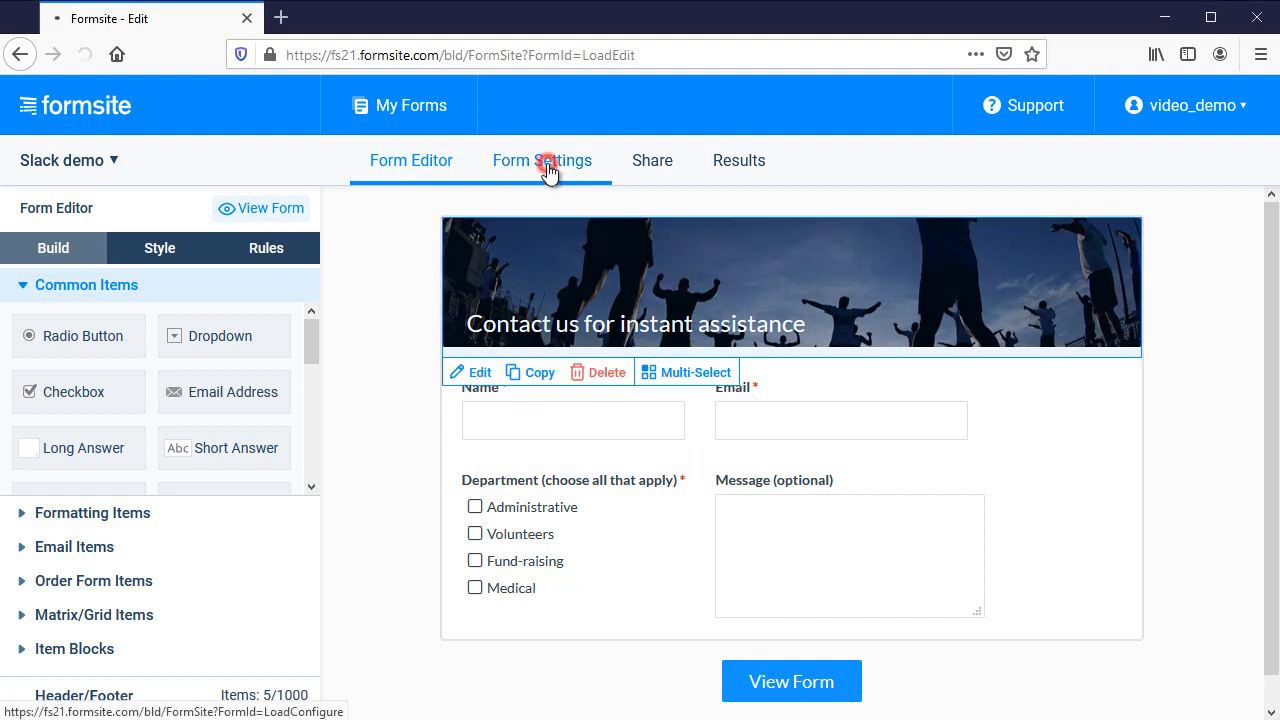
Add a Slack integration to the Slack demo form from Form Settings > Integrations
click(542, 160)
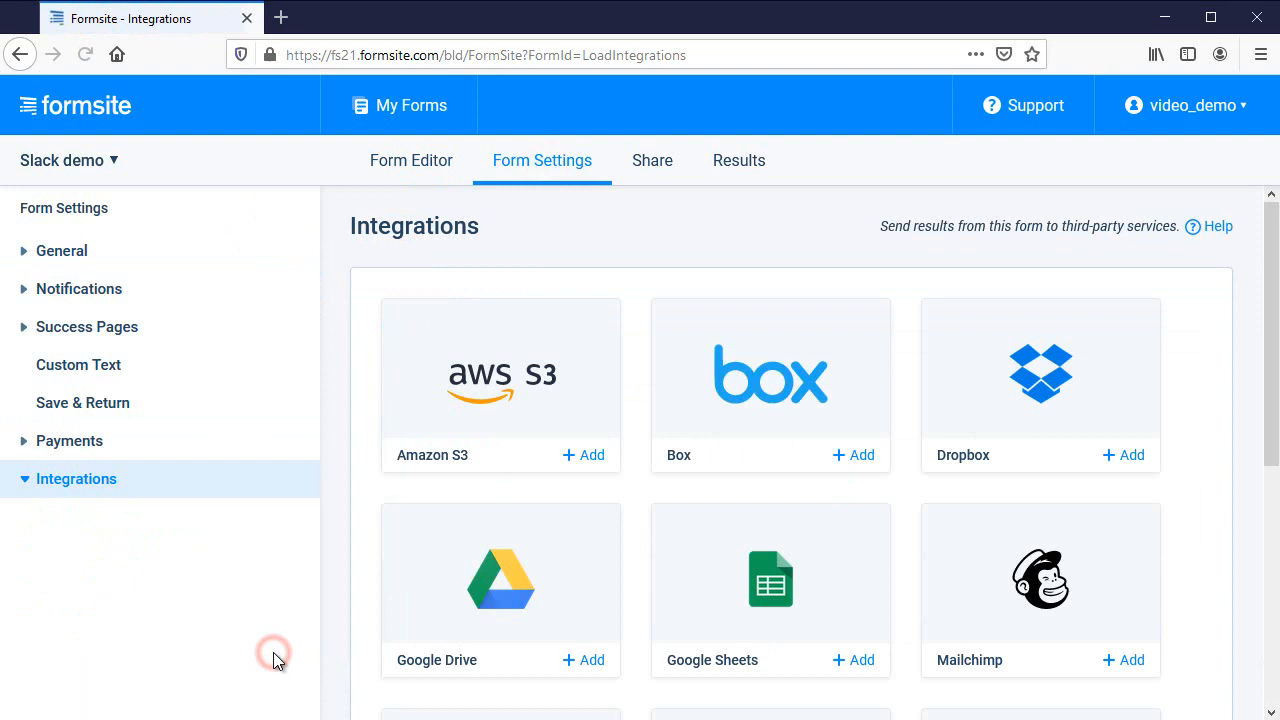
scroll(down, 3)
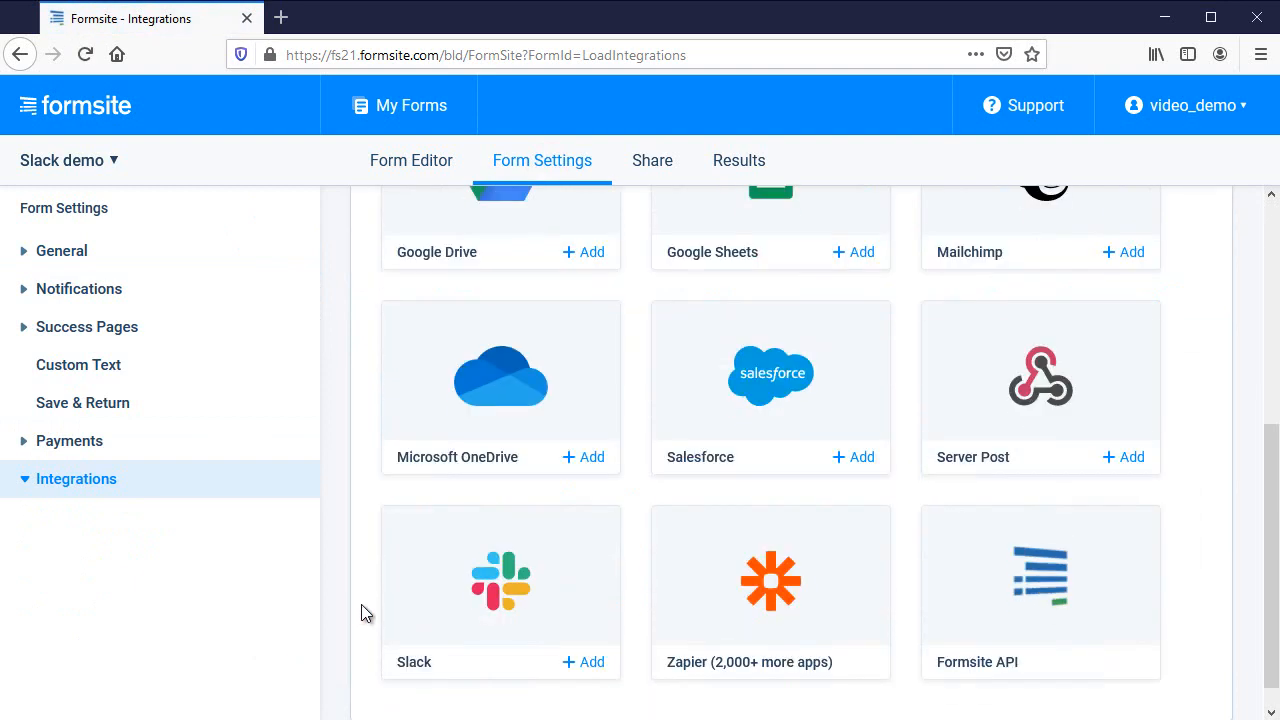
click(592, 660)
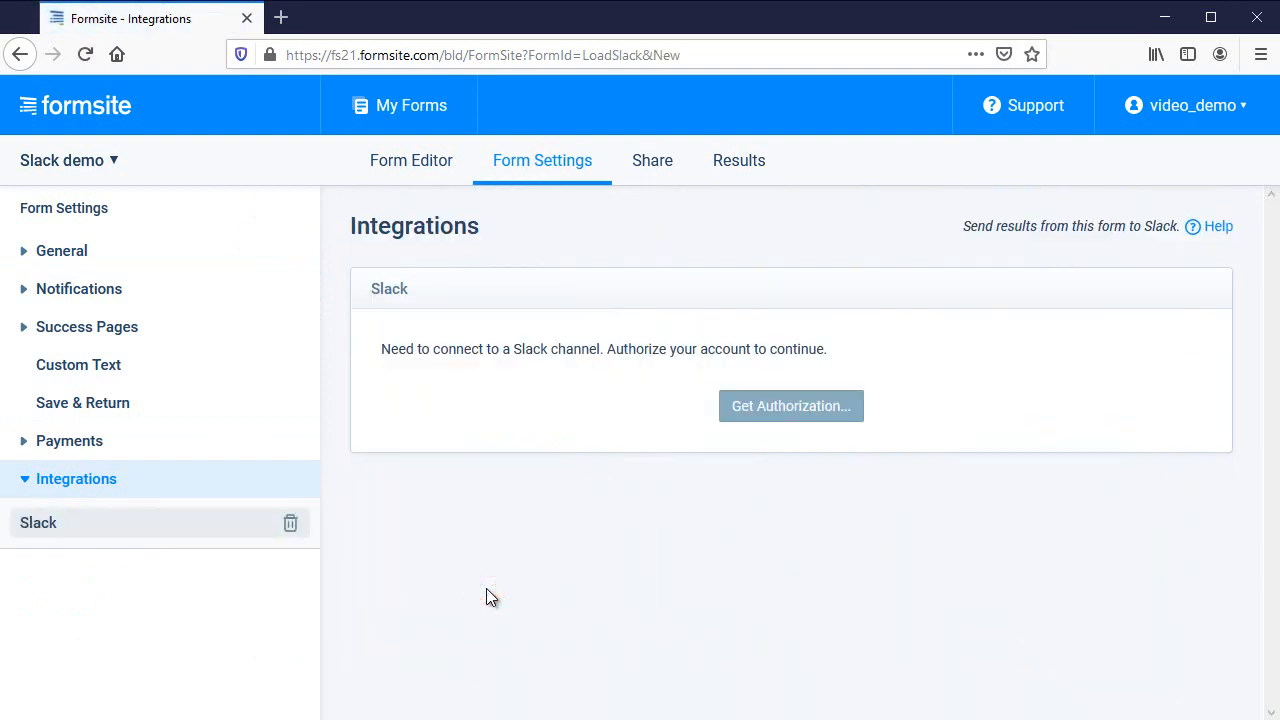
mouse_move(792, 404)
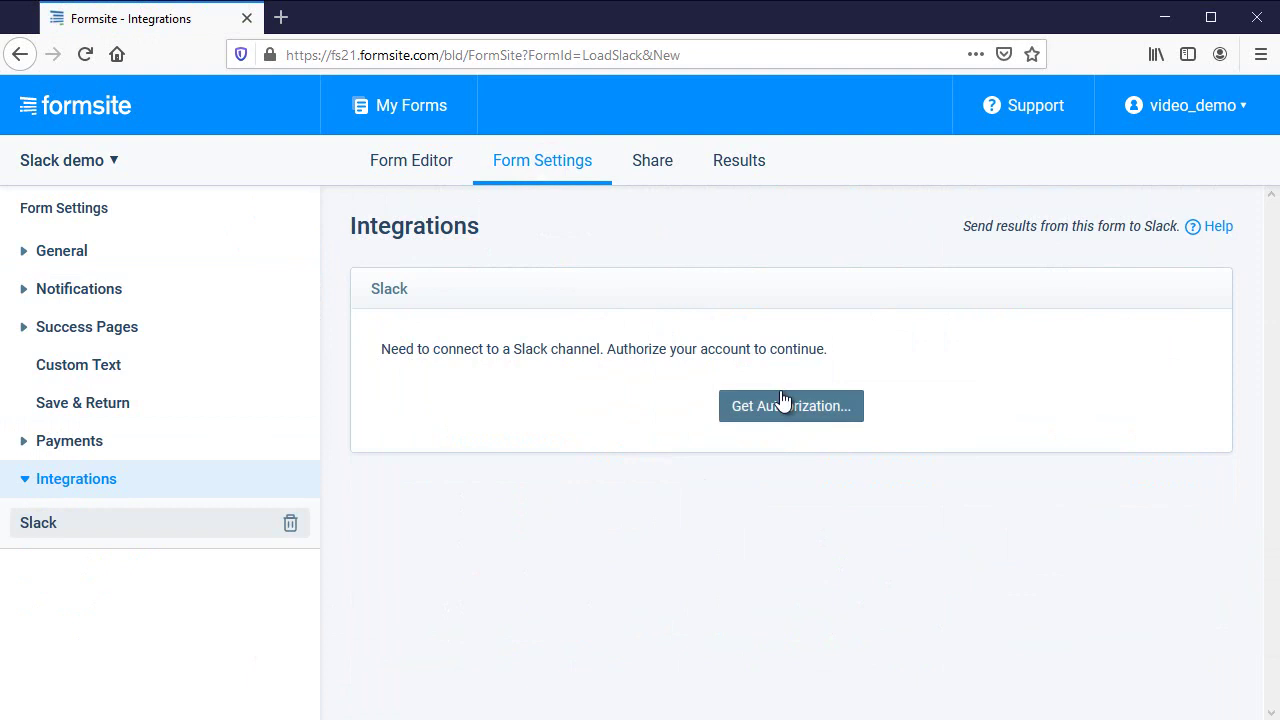
Authorize Formsite to post to your own direct-message channel in Slack
click(790, 404)
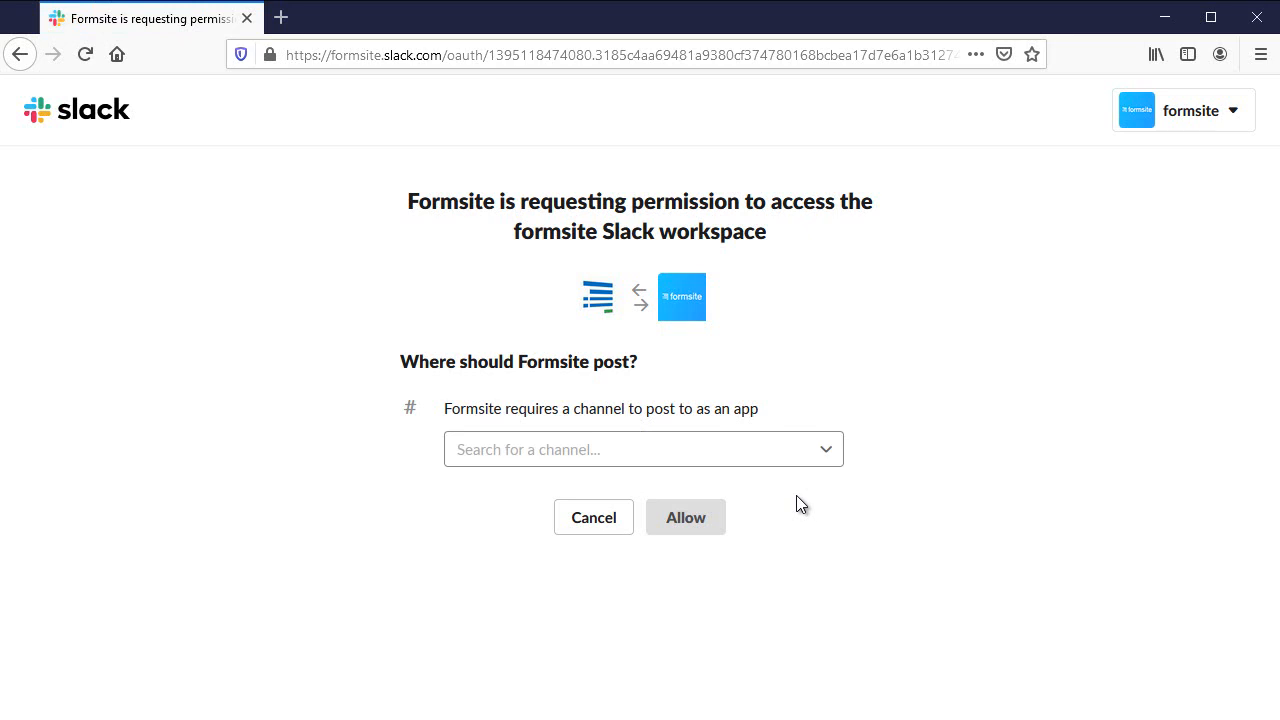
click(640, 448)
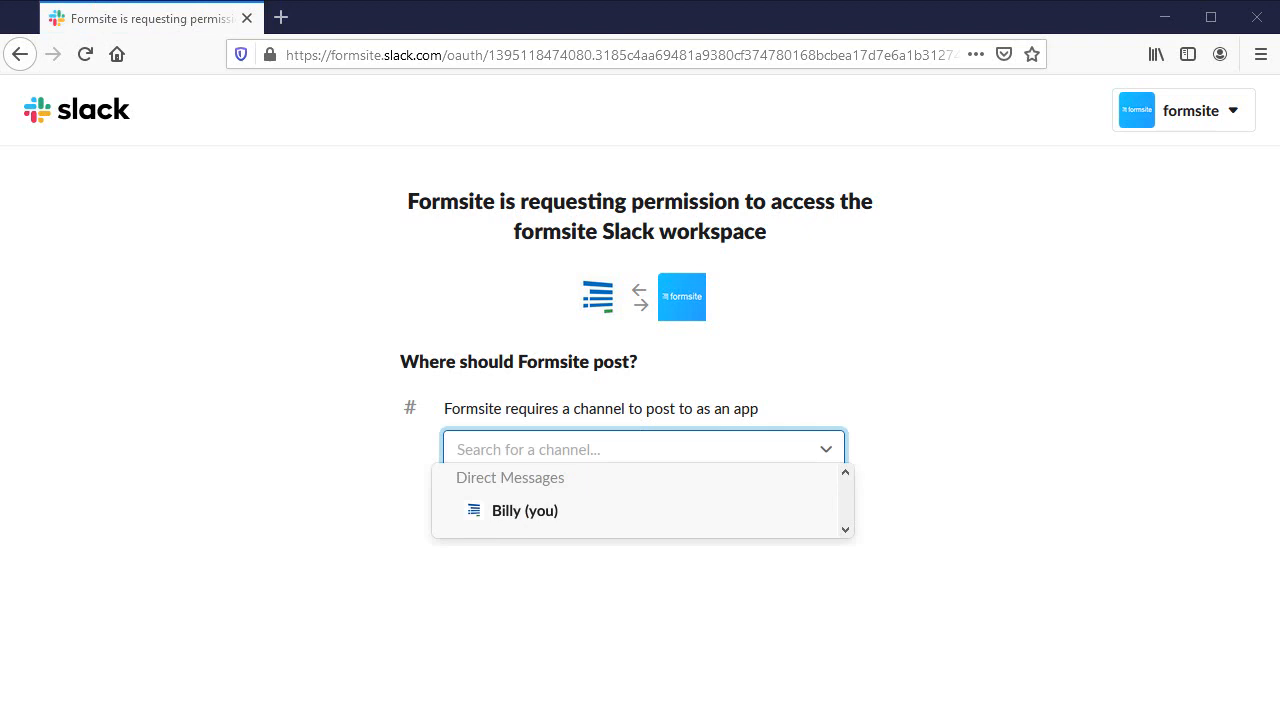
click(524, 510)
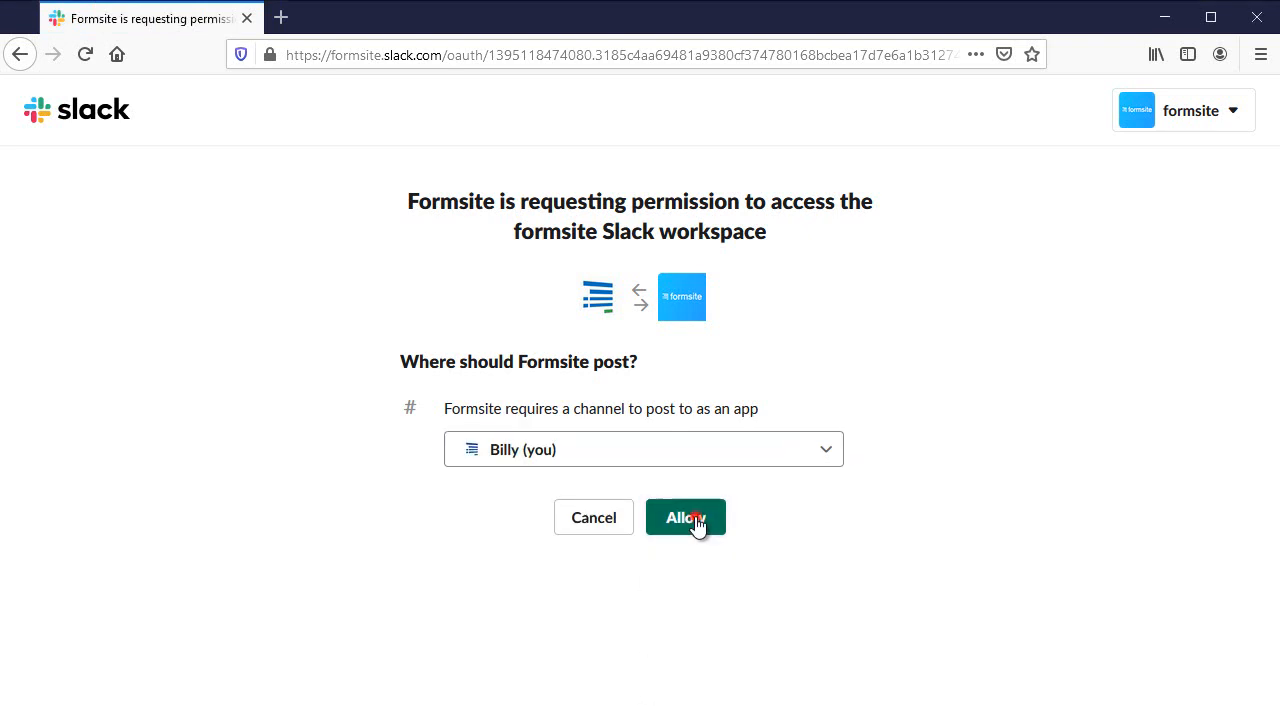
click(684, 516)
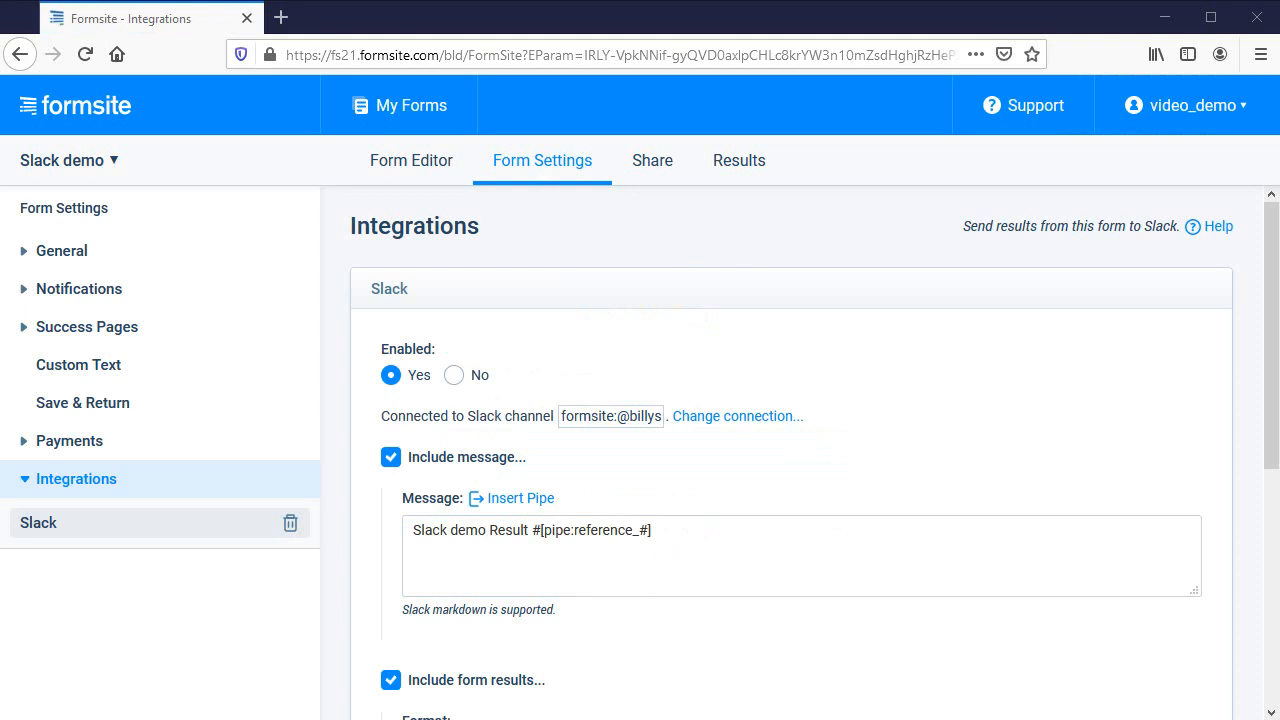
scroll(down, 3)
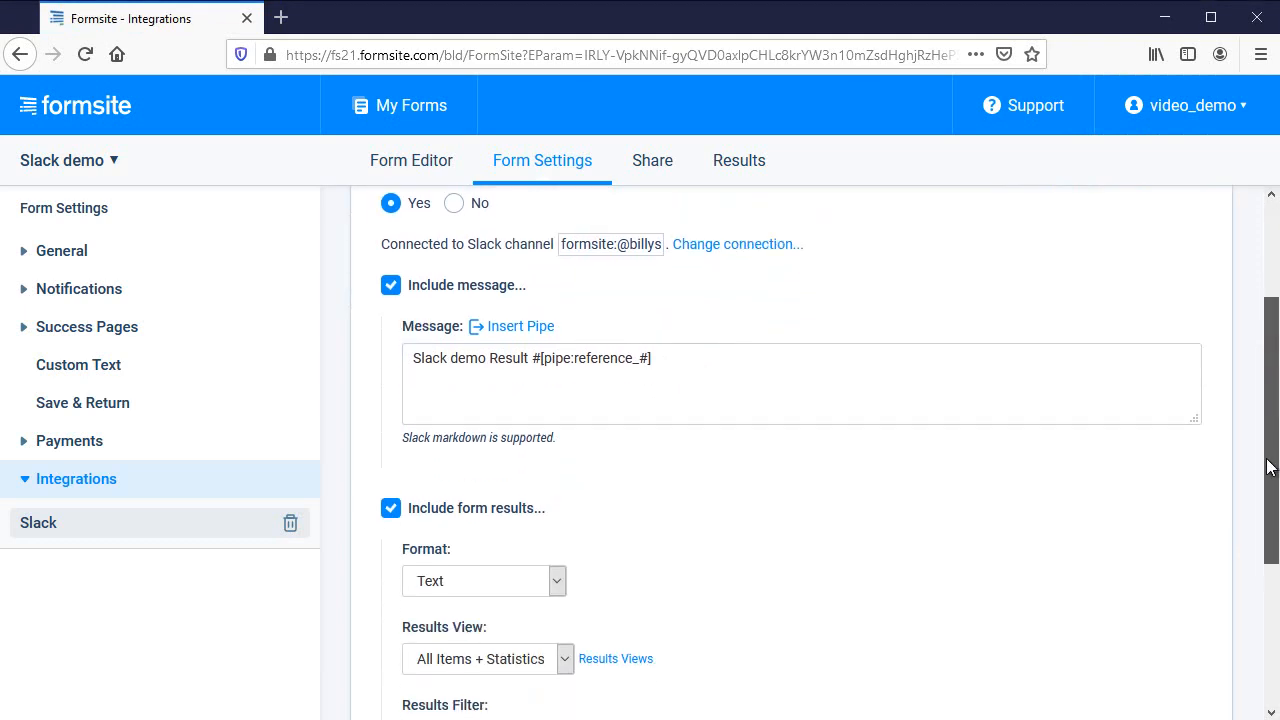
scroll(down, 3)
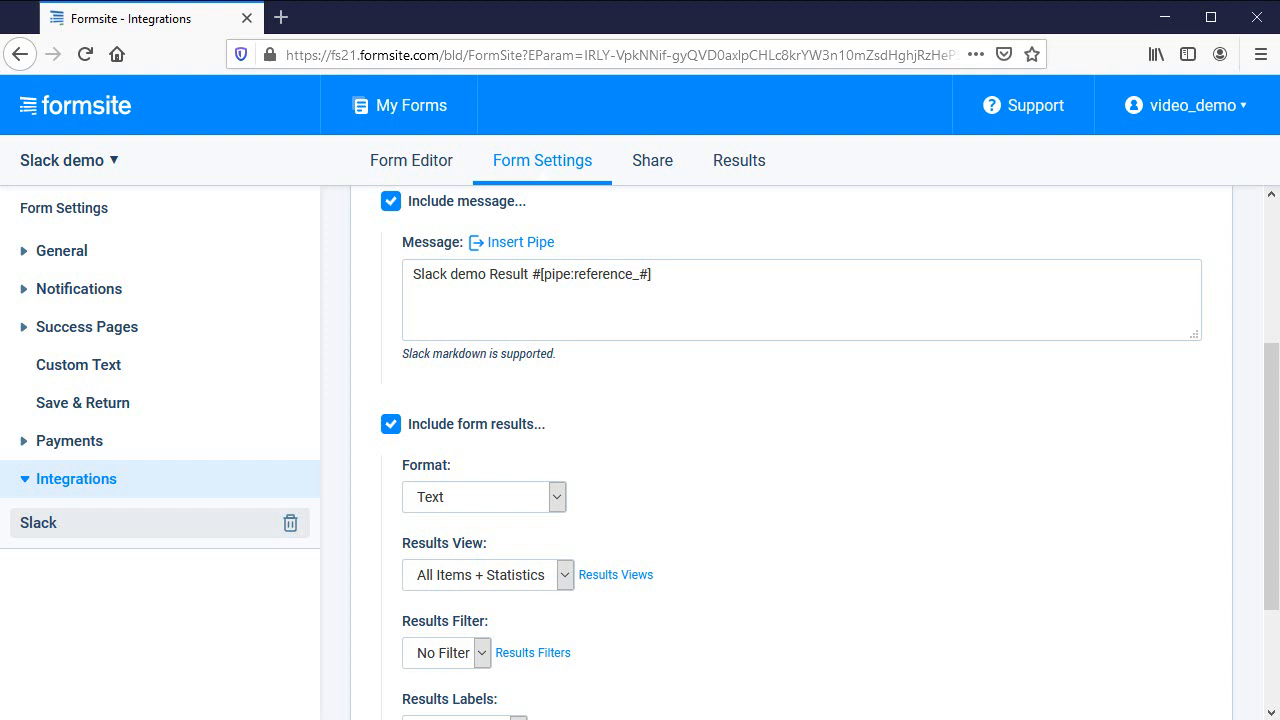
mouse_move(716, 296)
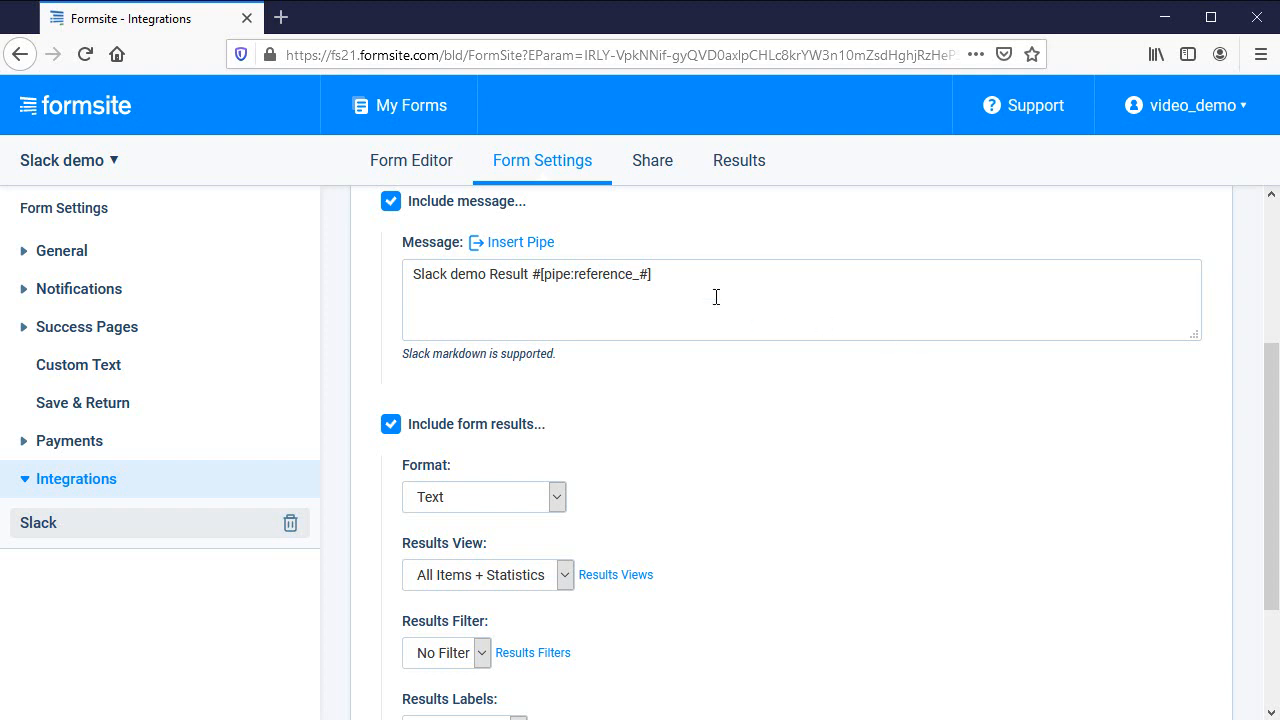
click(520, 242)
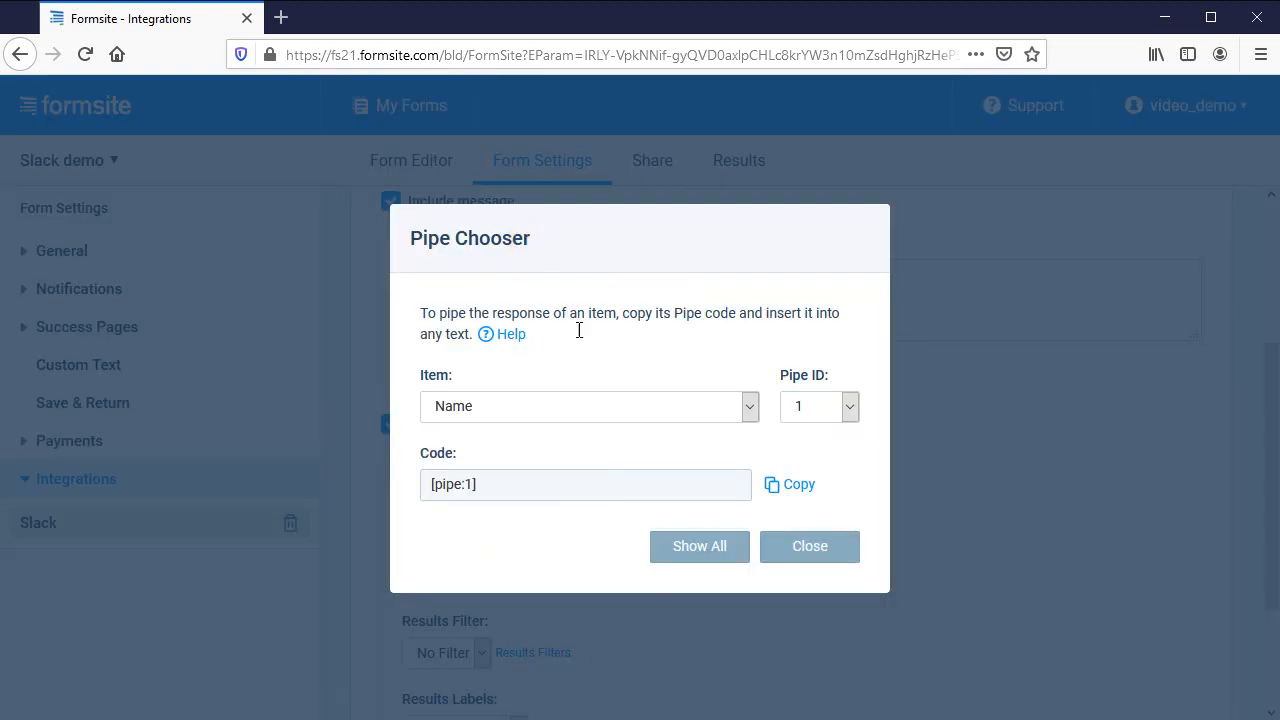
click(748, 406)
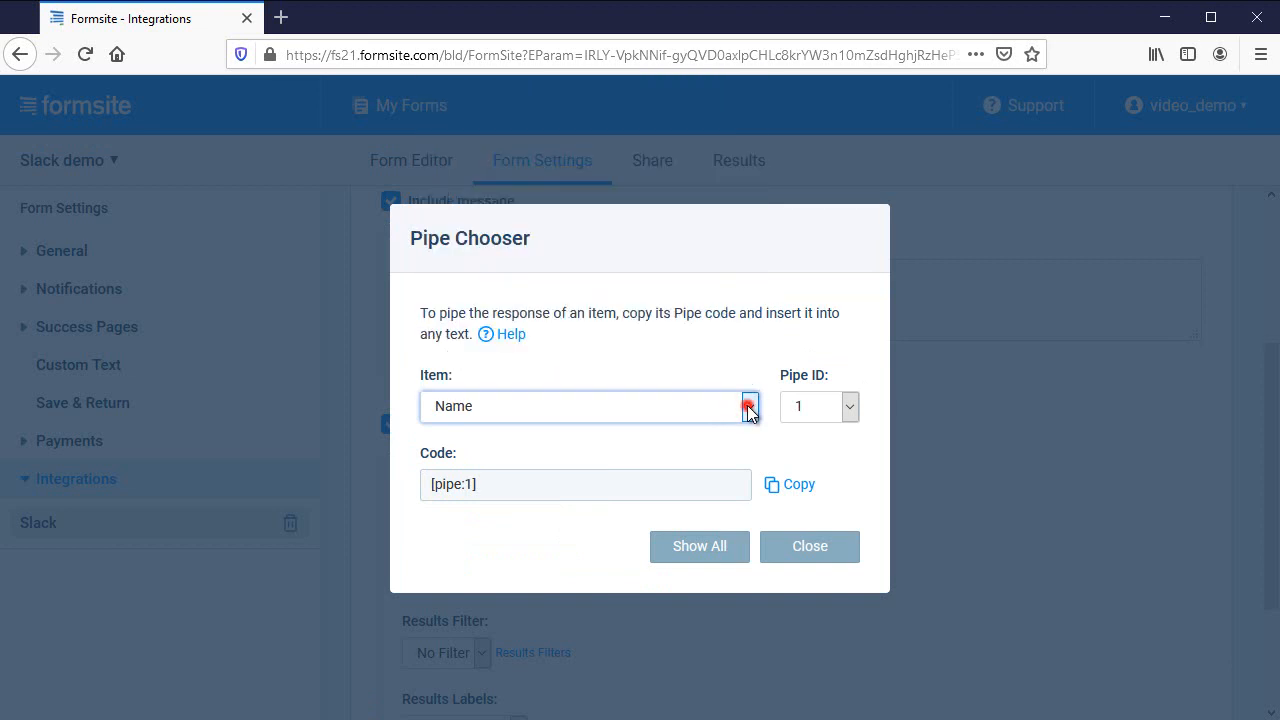
click(808, 546)
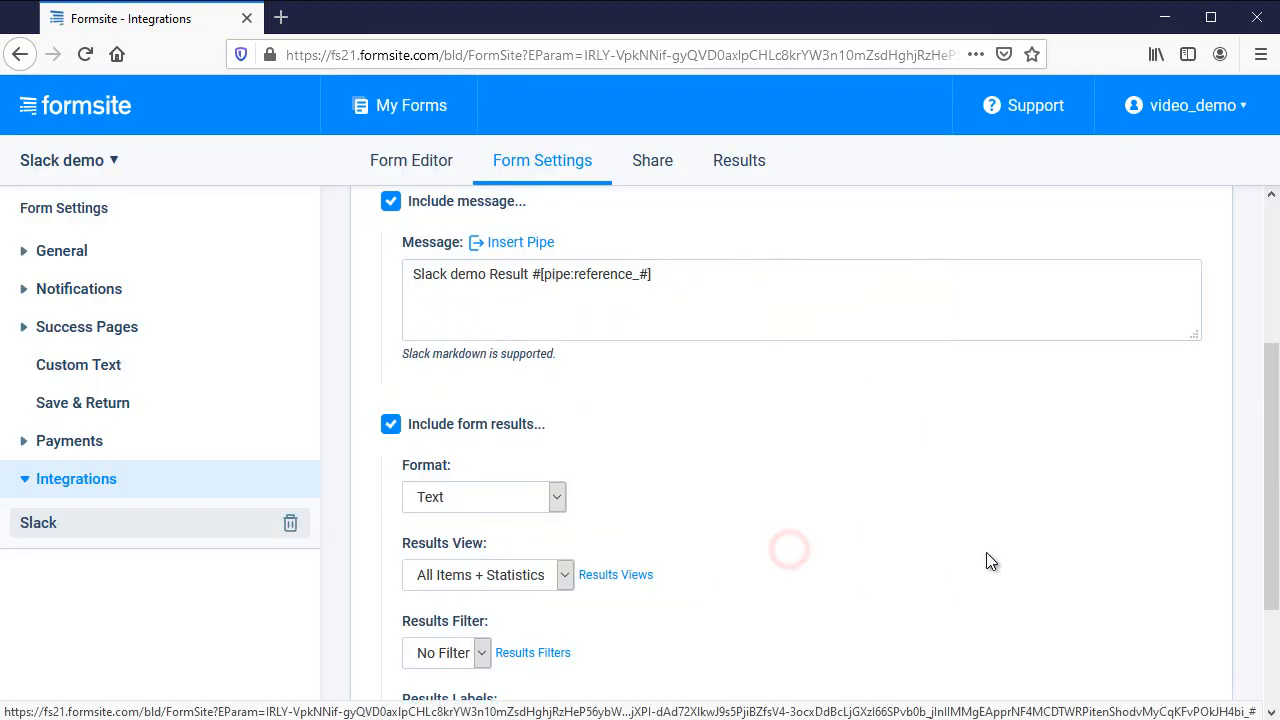
Keep the results format as Text with default view, filter and labels, and save the integration
scroll(down, 3)
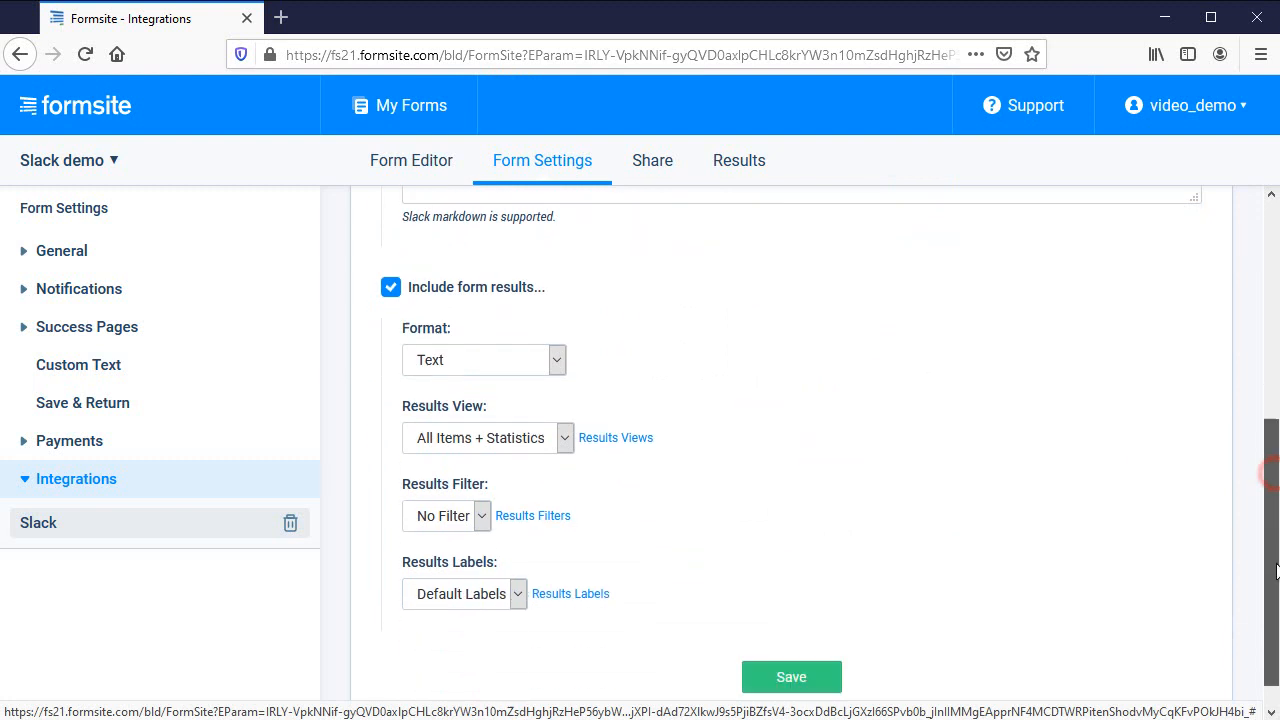
scroll(down, 3)
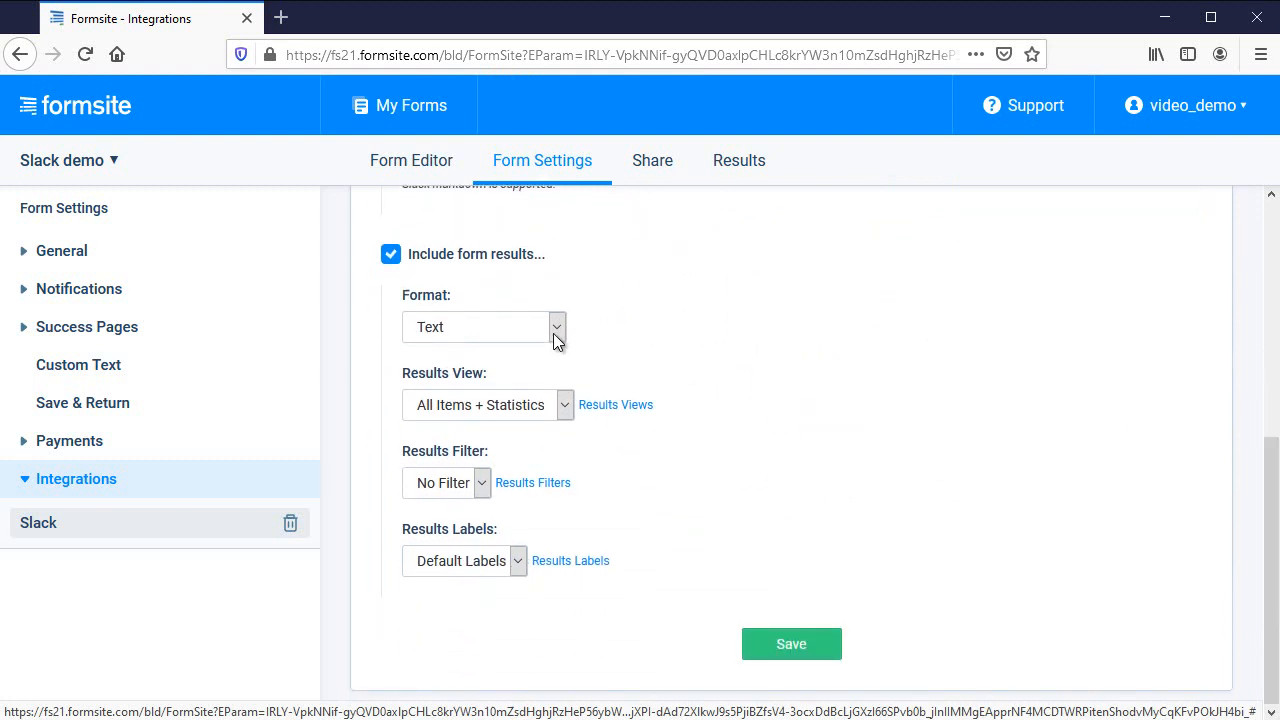
click(556, 328)
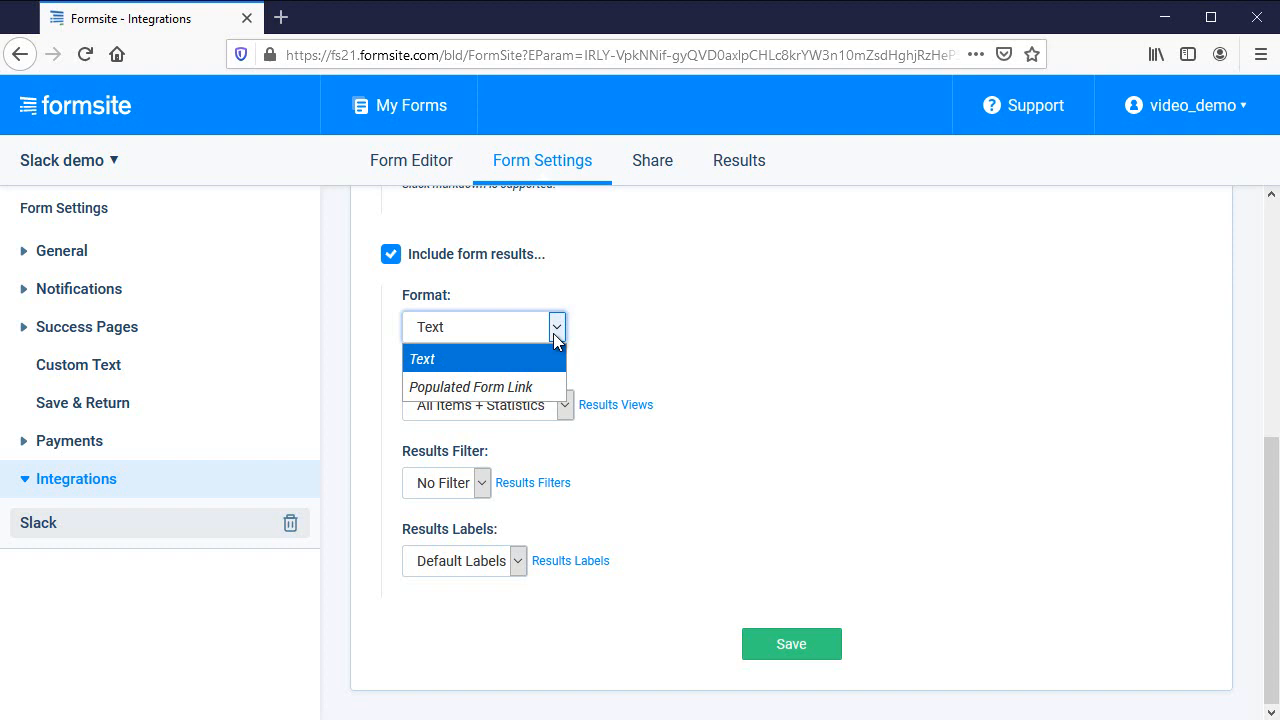
click(420, 358)
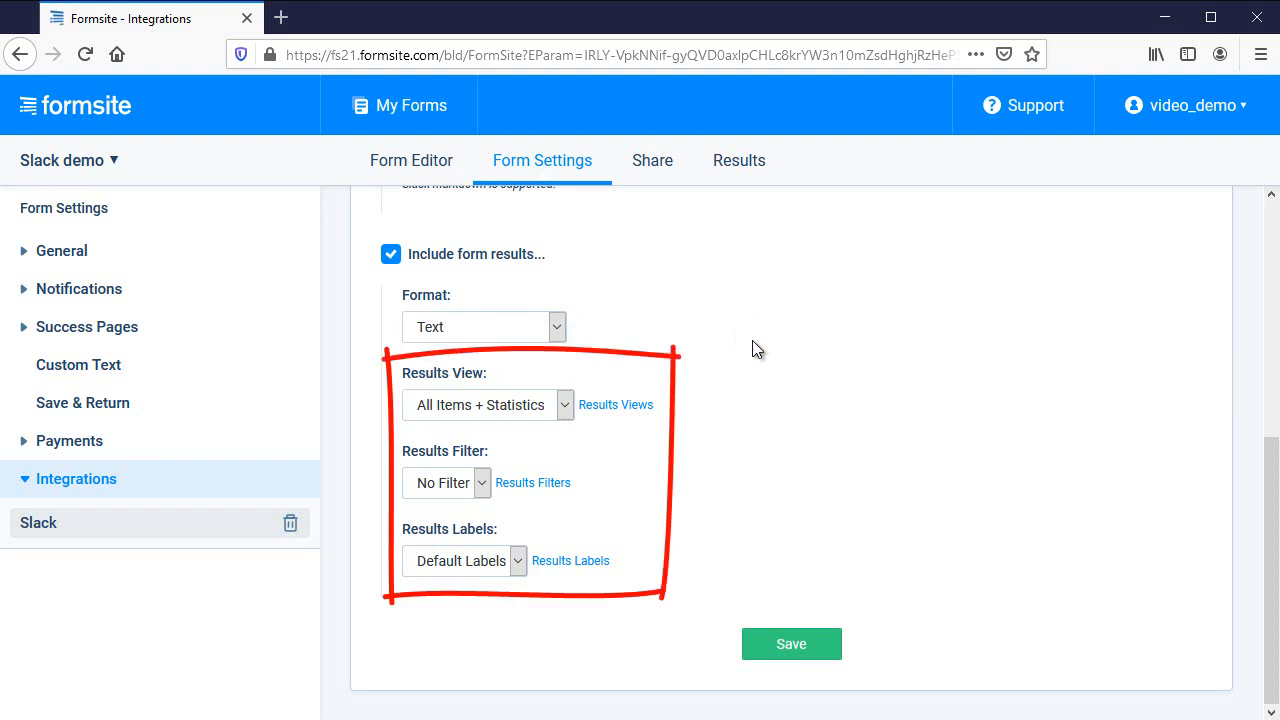
mouse_move(762, 386)
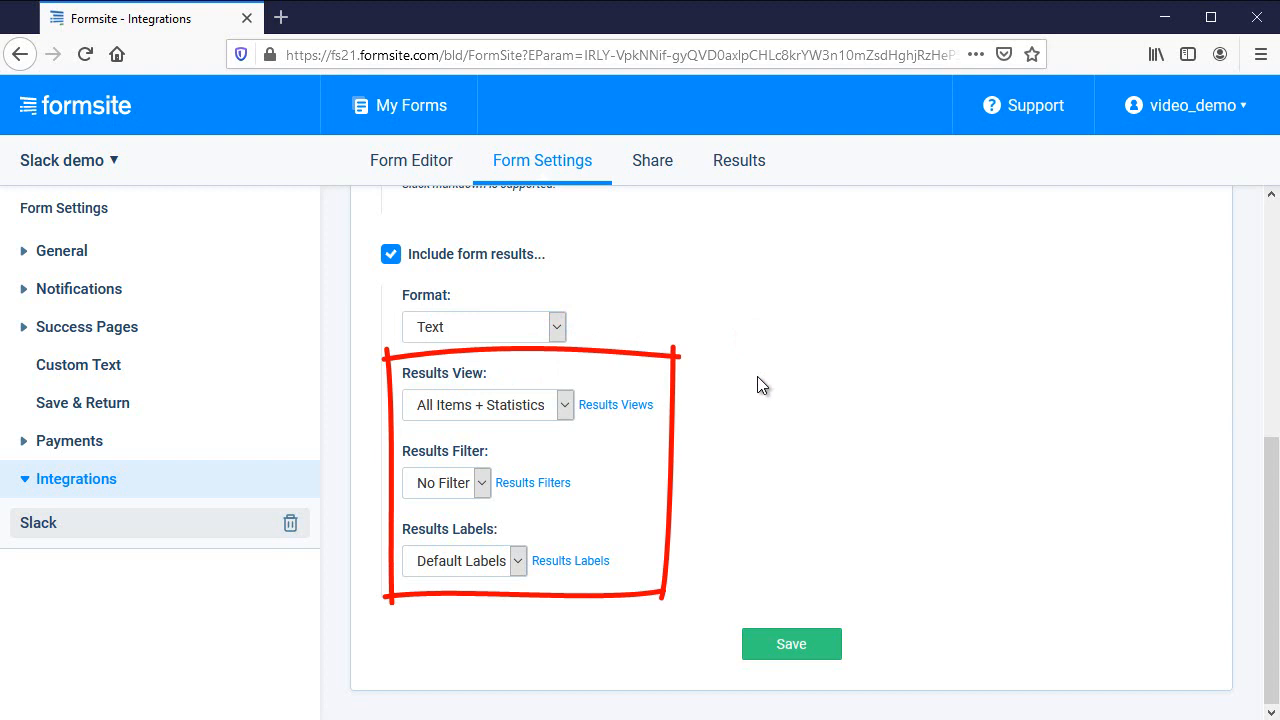
click(792, 644)
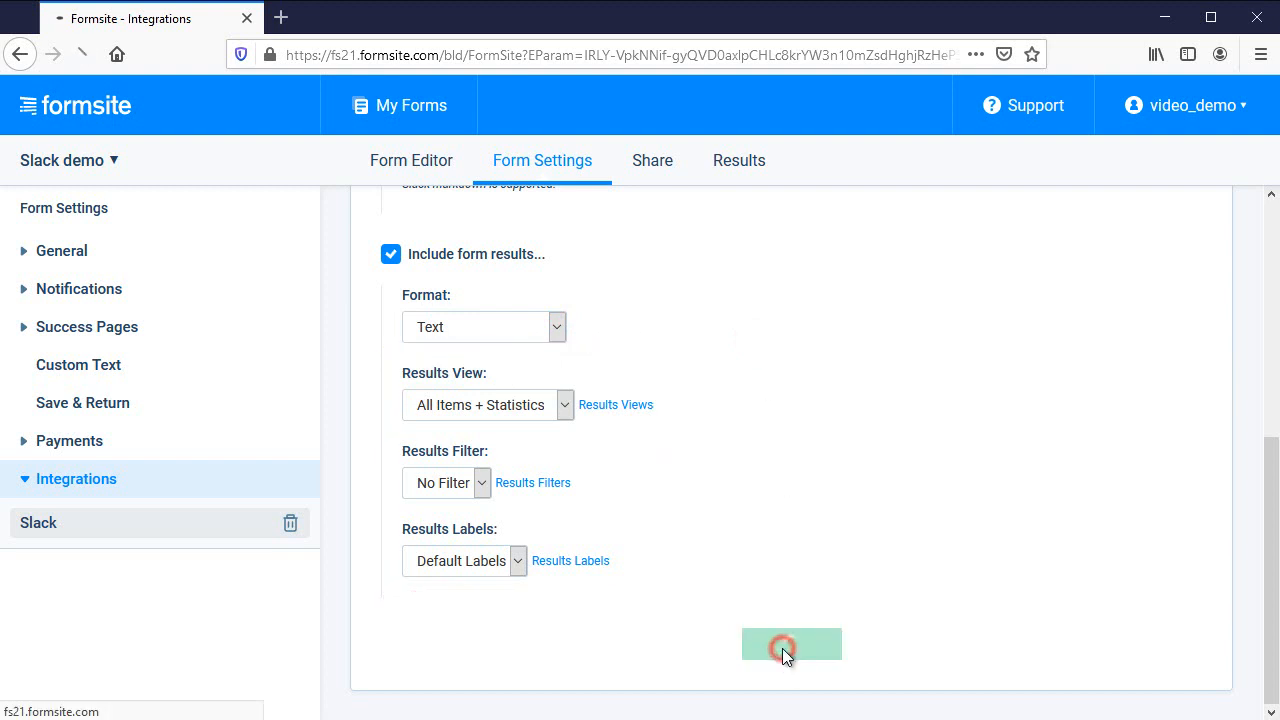
click(792, 644)
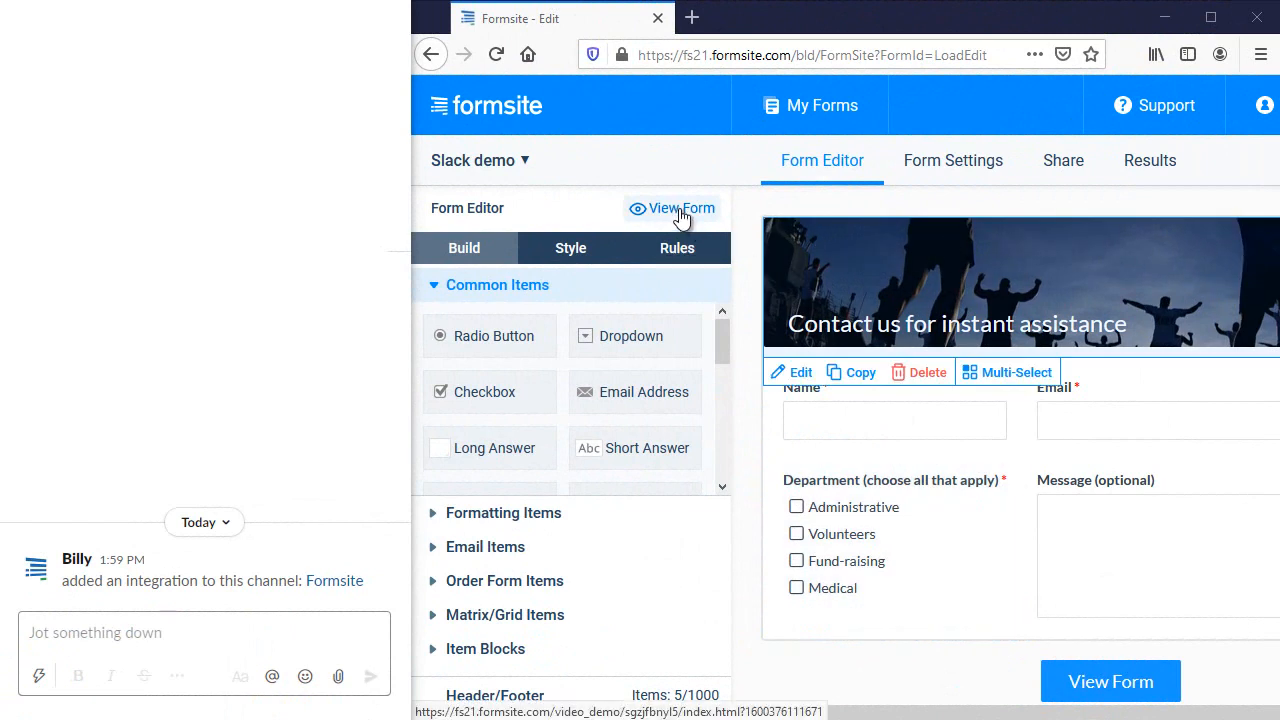
Submit a test entry on the live form so result #12952539 posts to Slack, then return to the editor
click(682, 208)
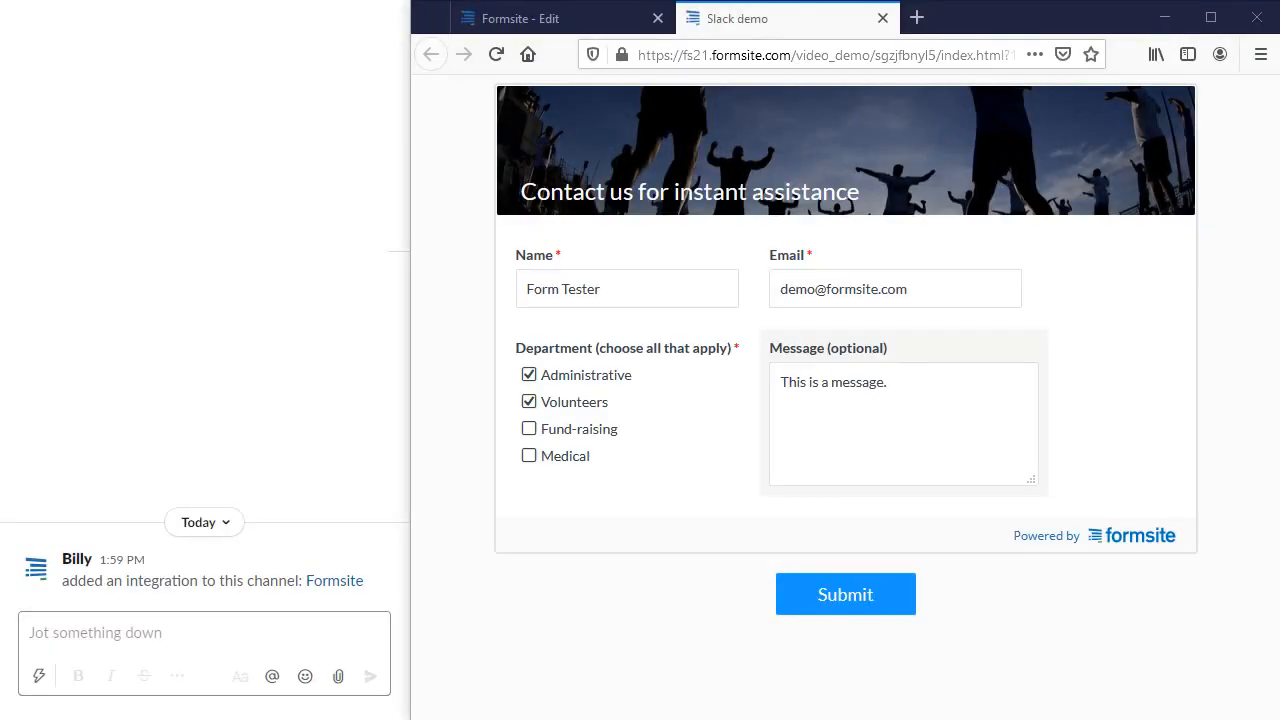
click(844, 594)
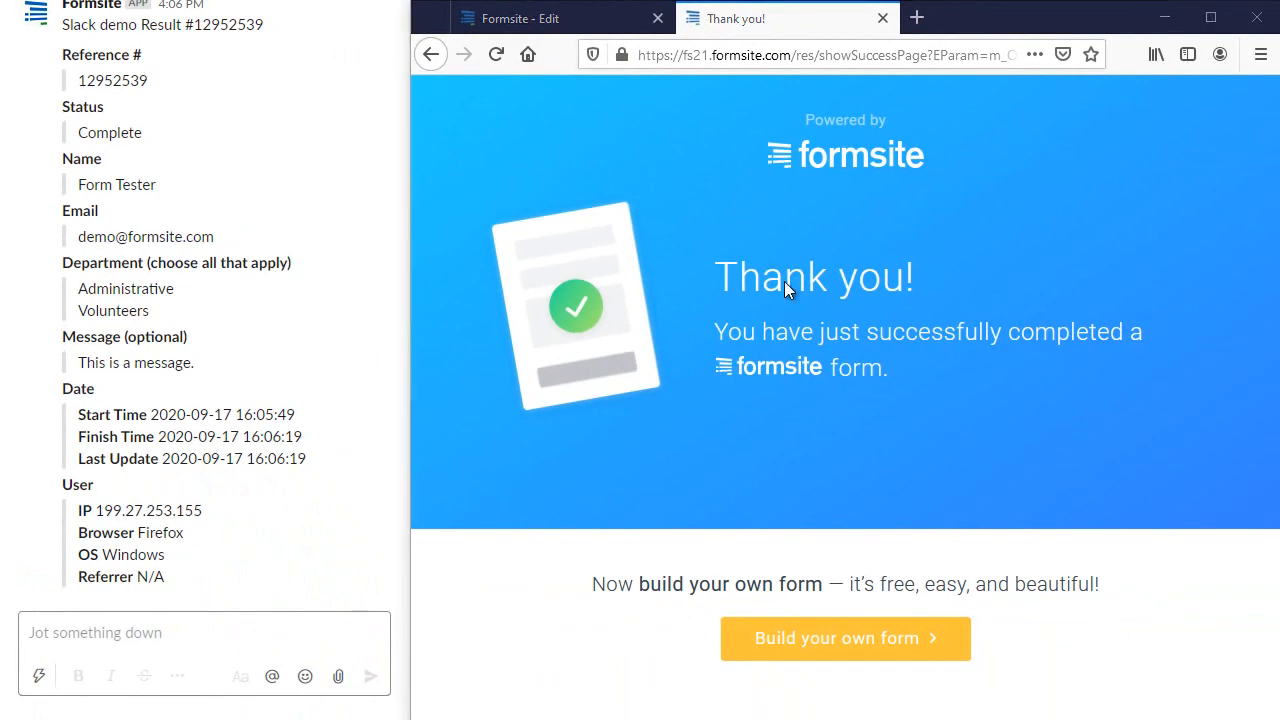
click(520, 18)
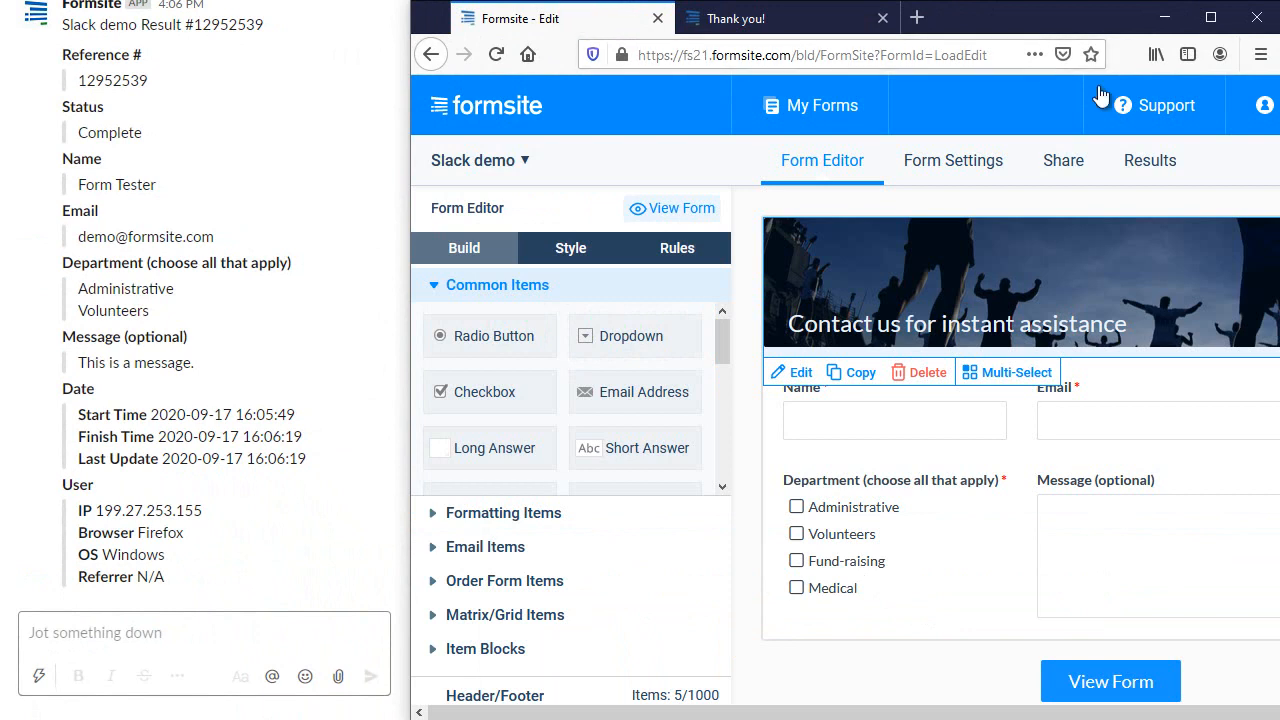
Show the Results Table listing test result 12952539 with the sidebar collapsed
click(1150, 160)
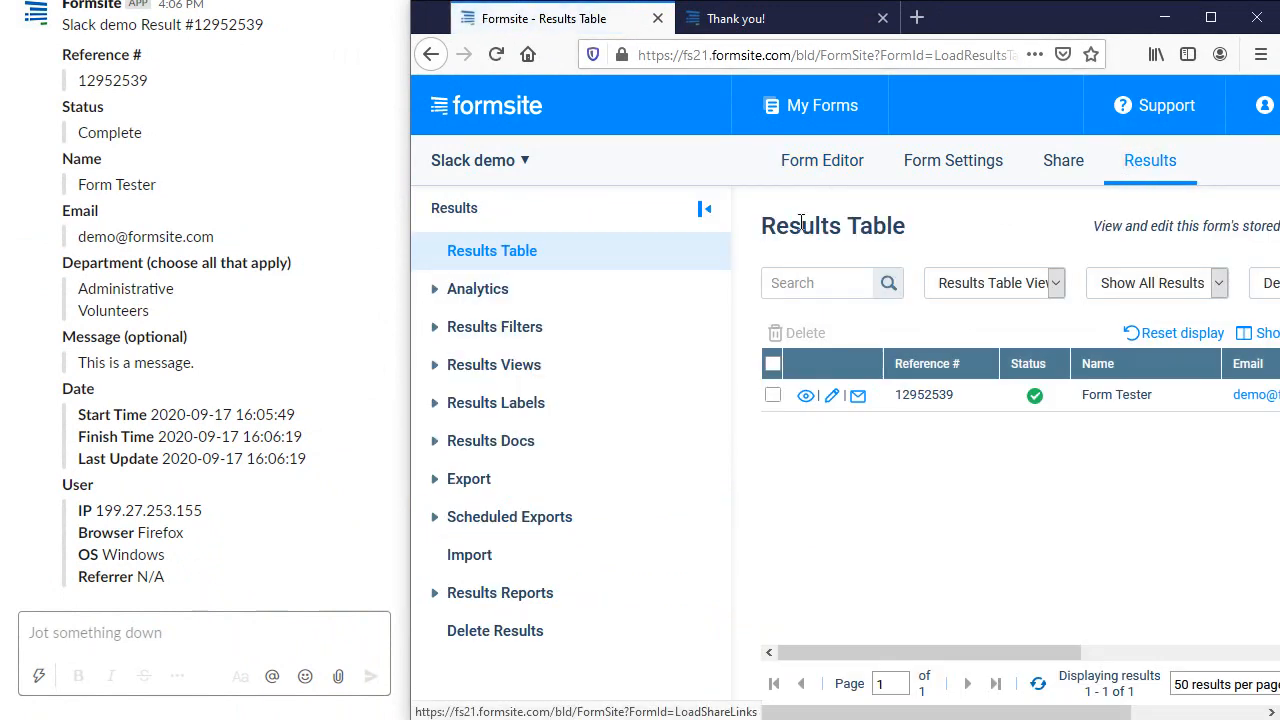
click(704, 210)
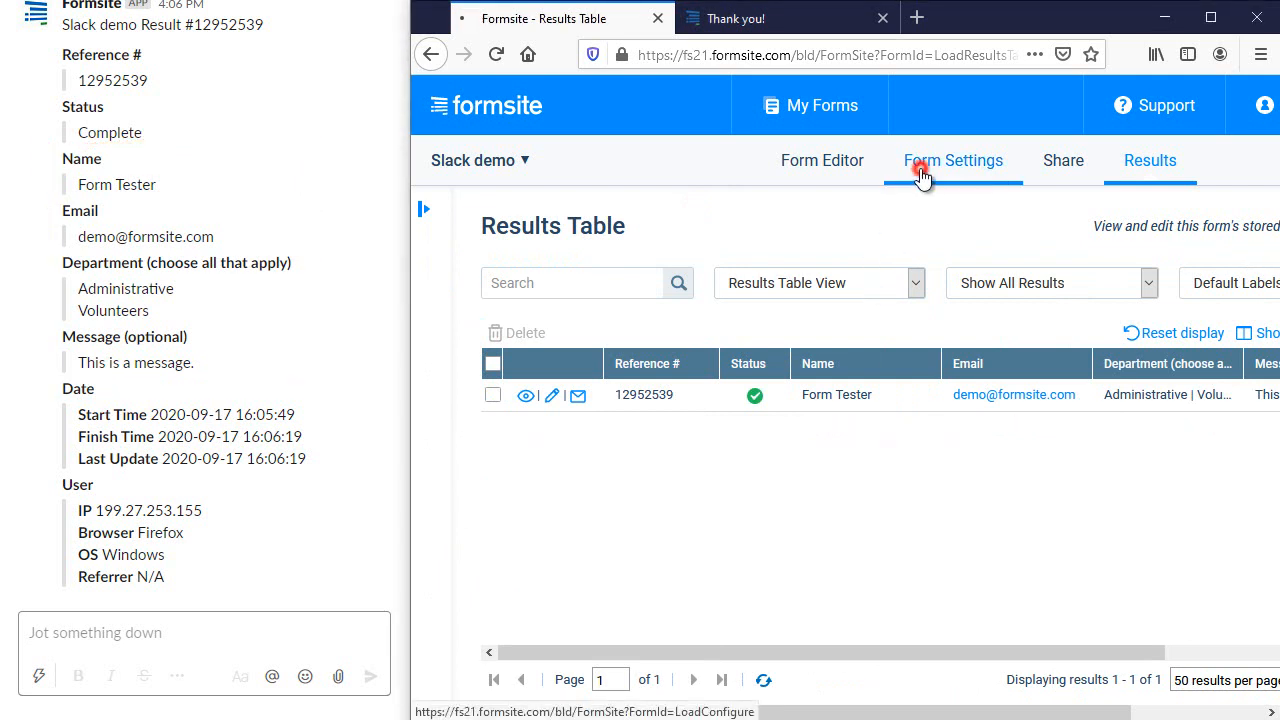
Review the Slack integration's available results views in Form Settings
click(952, 160)
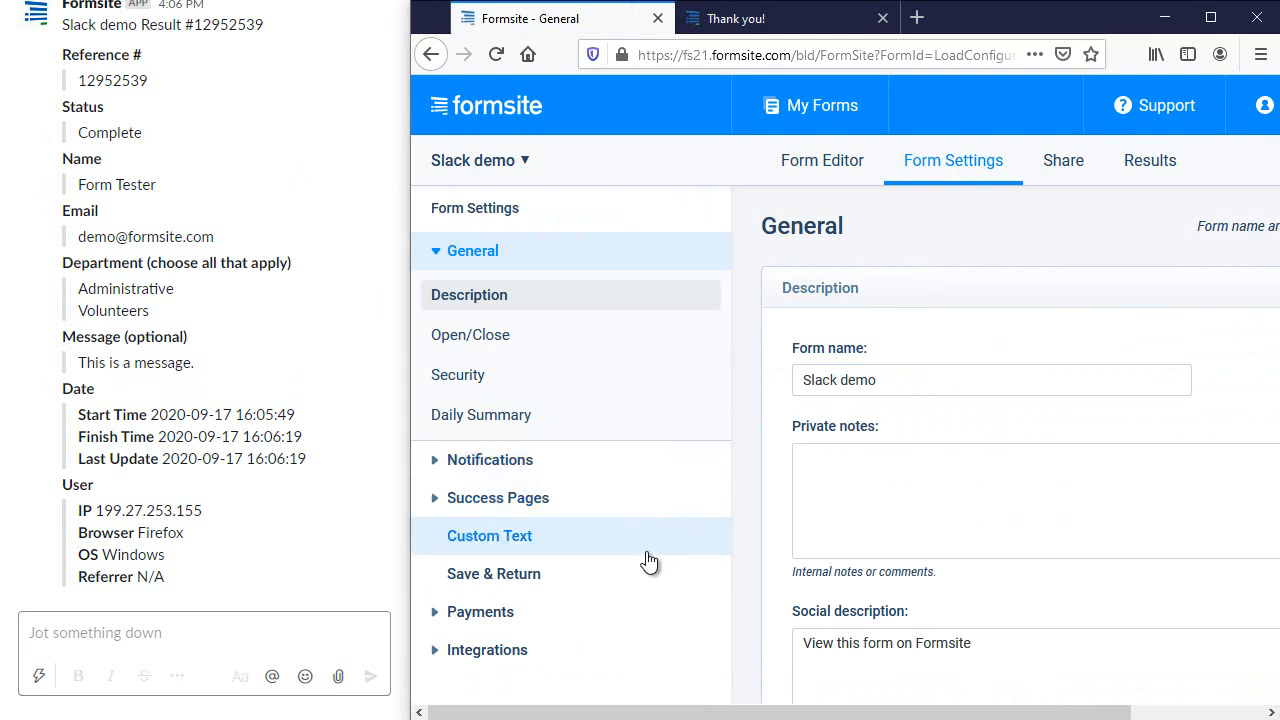
click(488, 648)
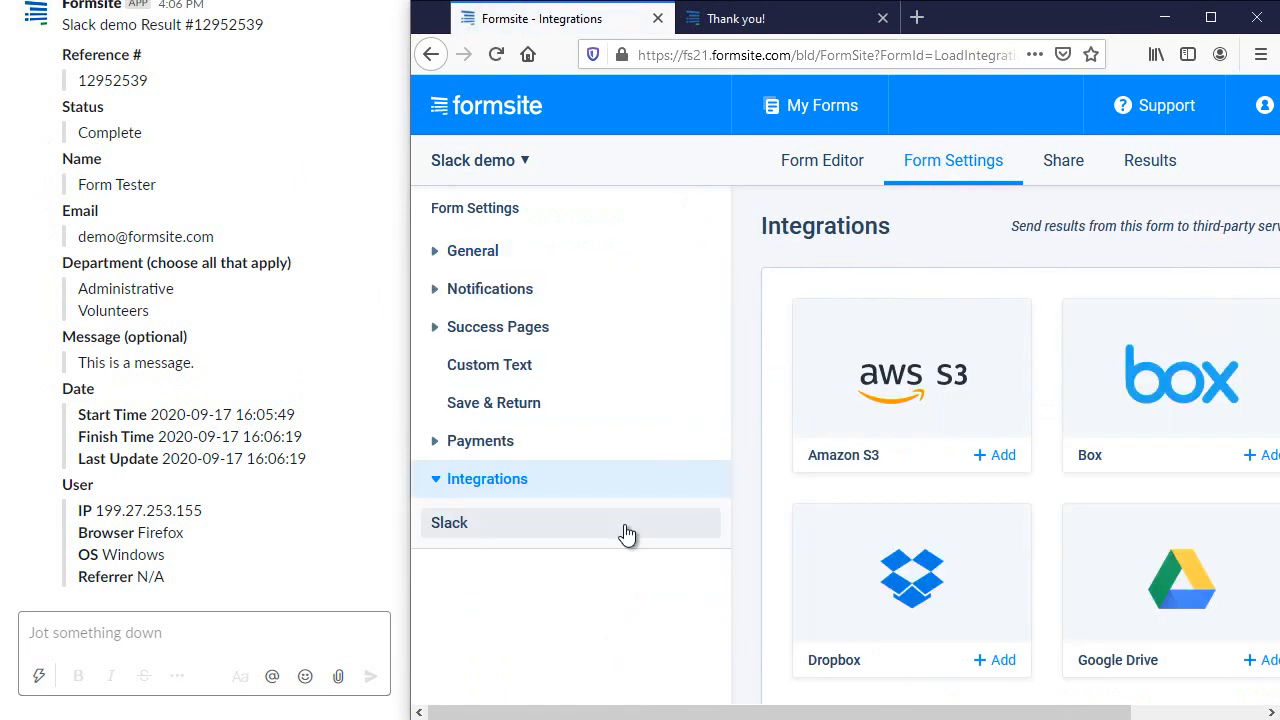
click(448, 522)
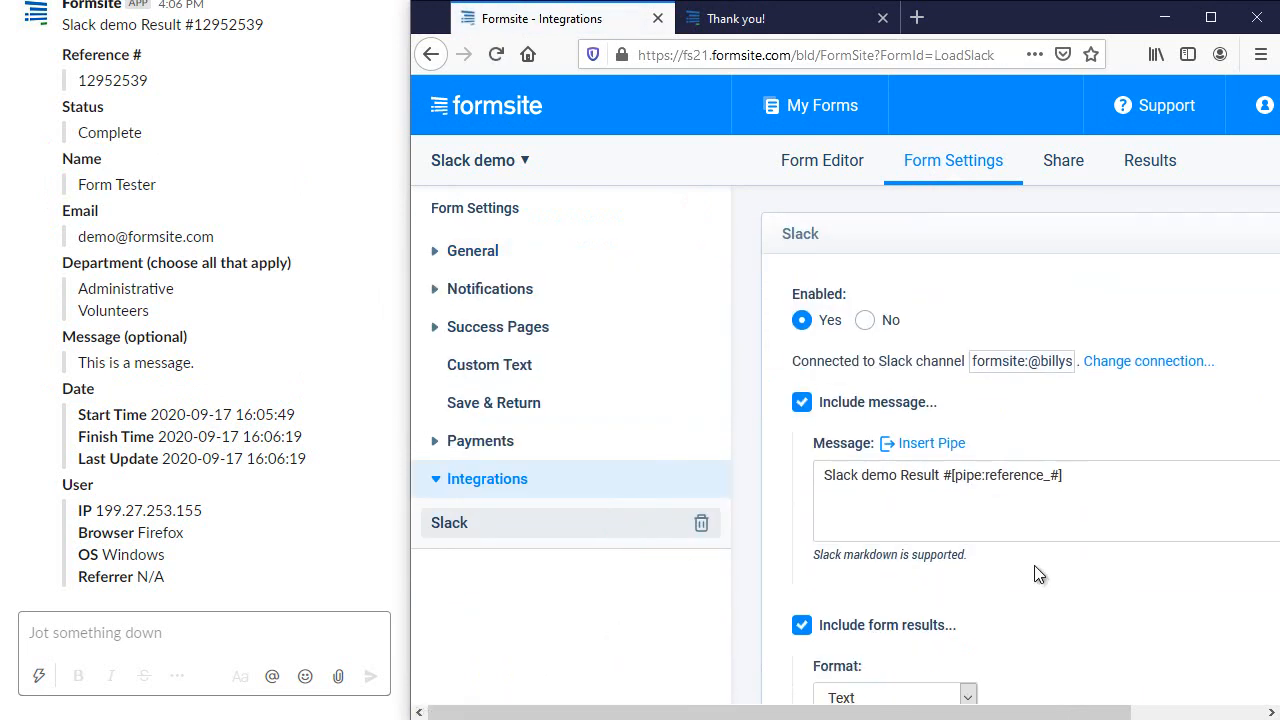
click(978, 422)
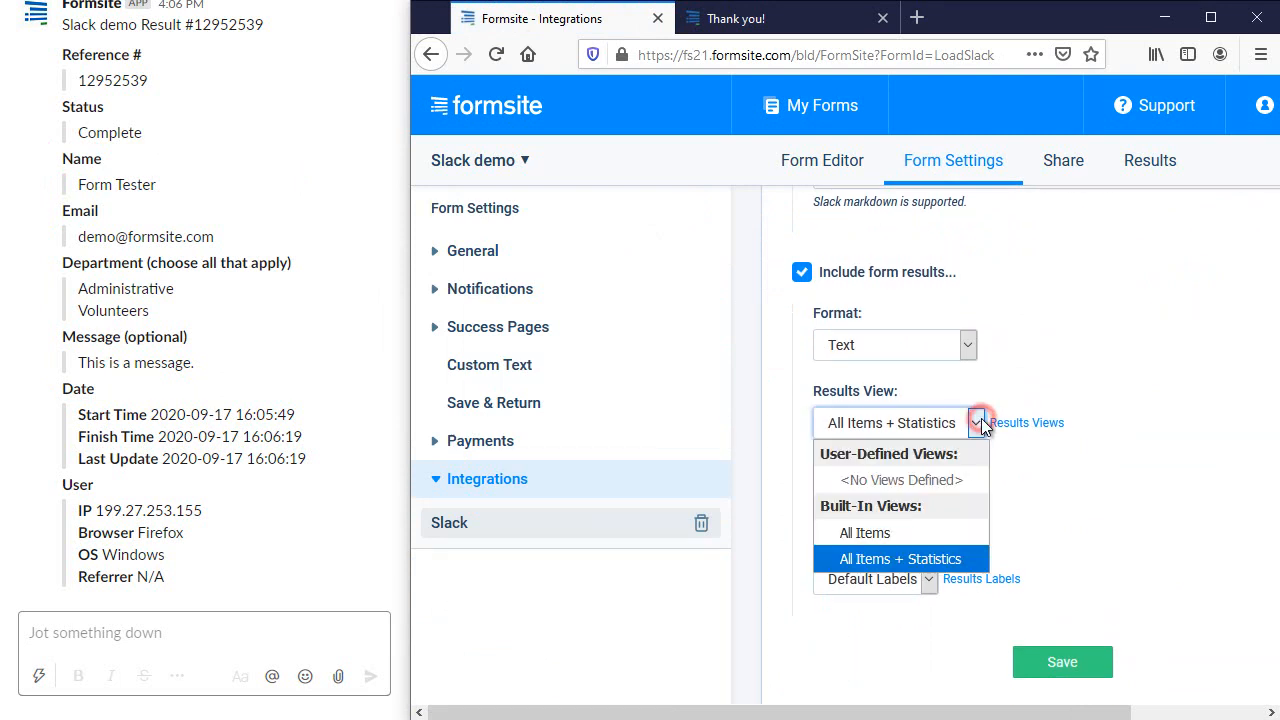
click(864, 532)
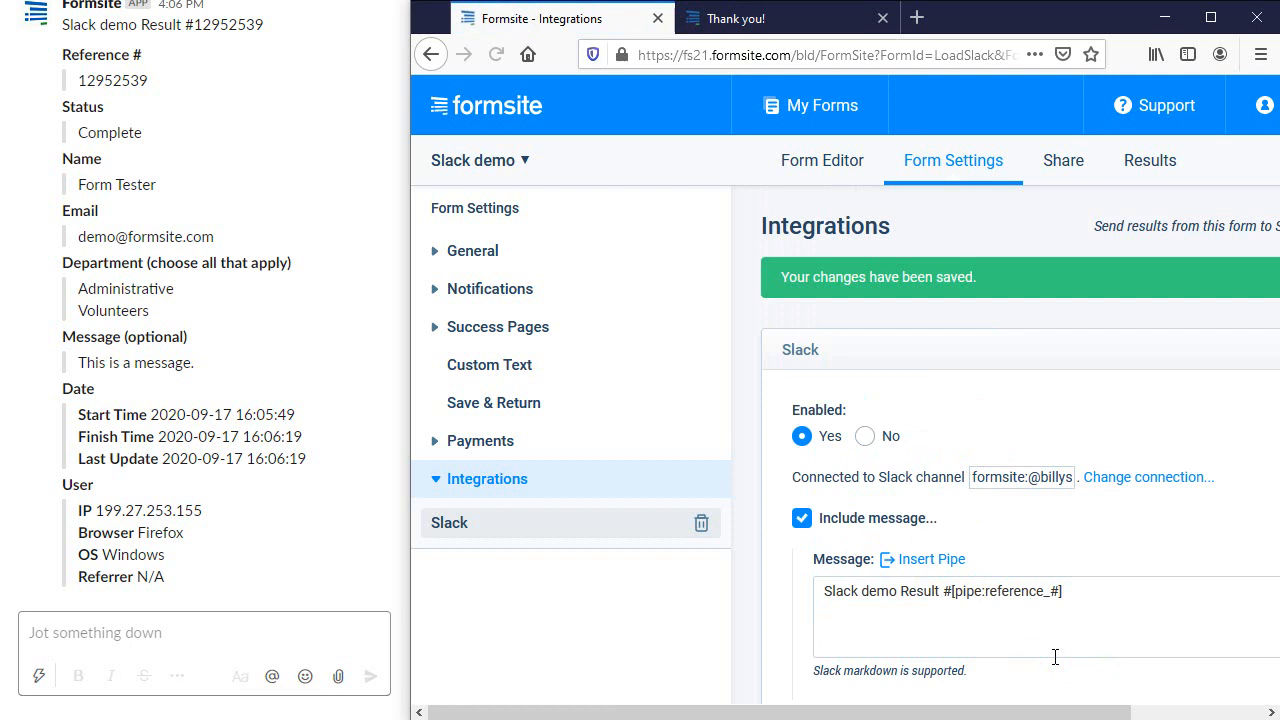
Resubmit test result #12952539 unchanged from the Results Table and close the Success window
click(1148, 160)
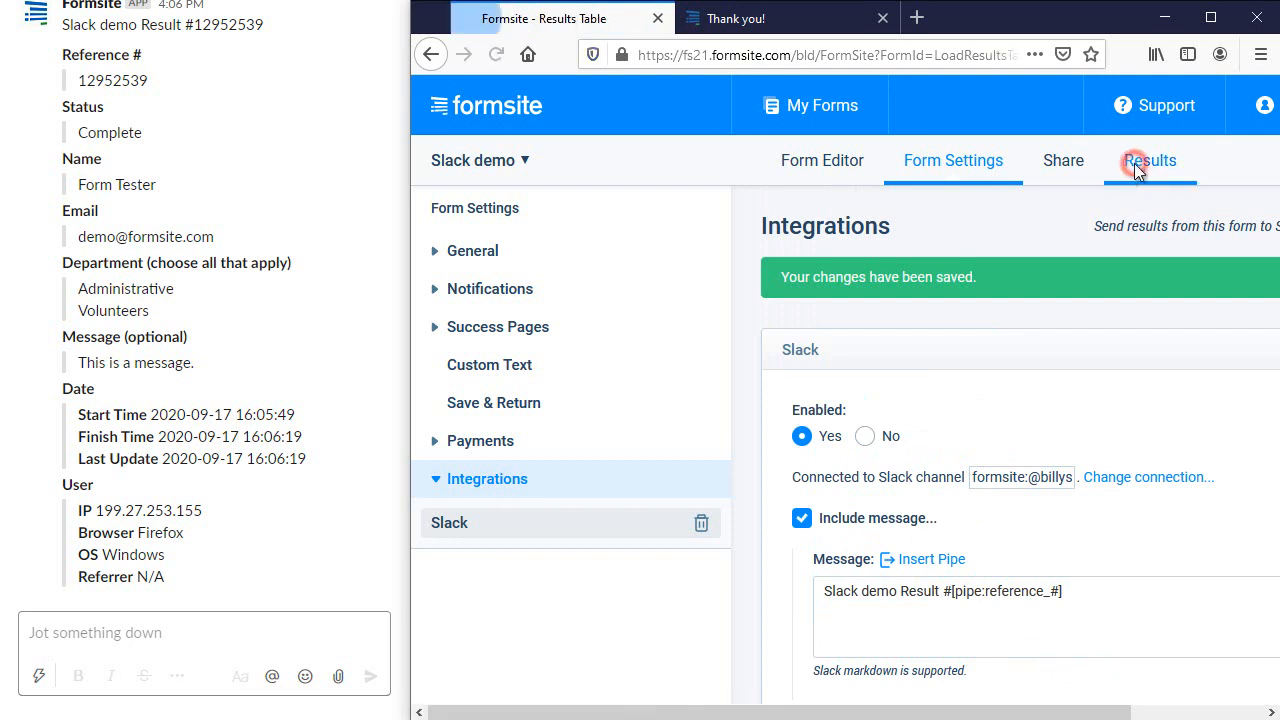
click(1150, 160)
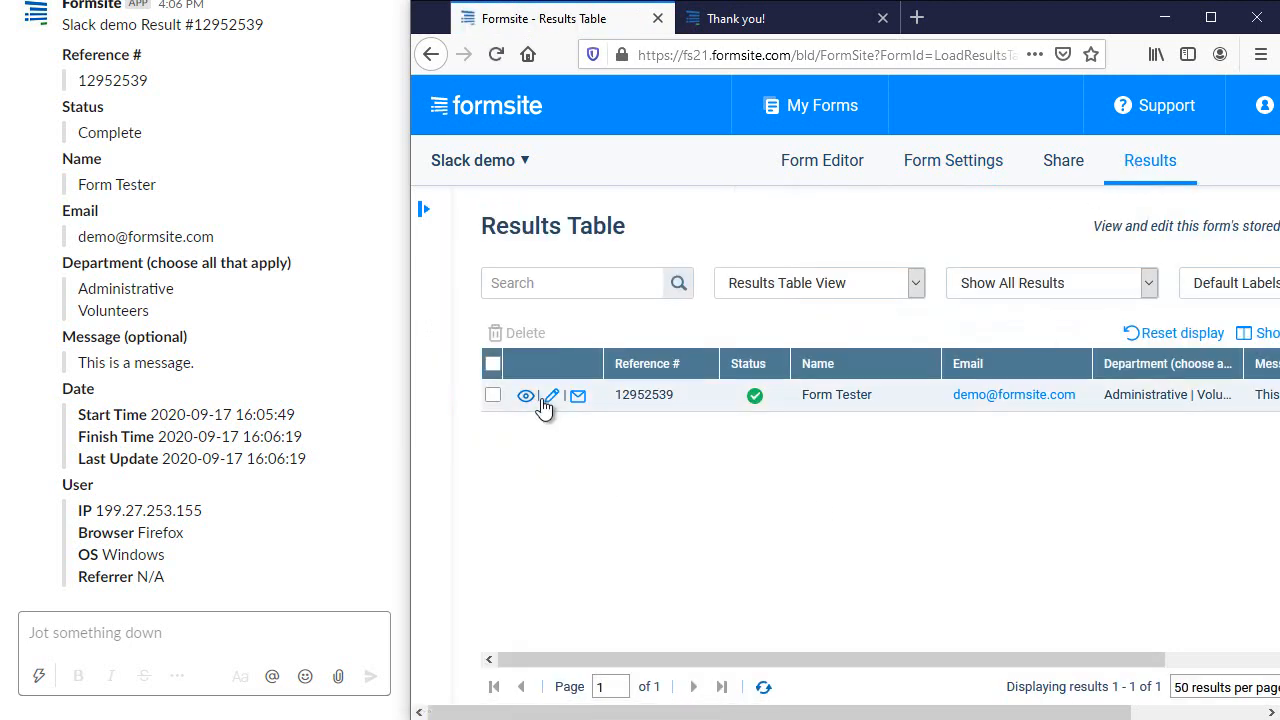
click(548, 396)
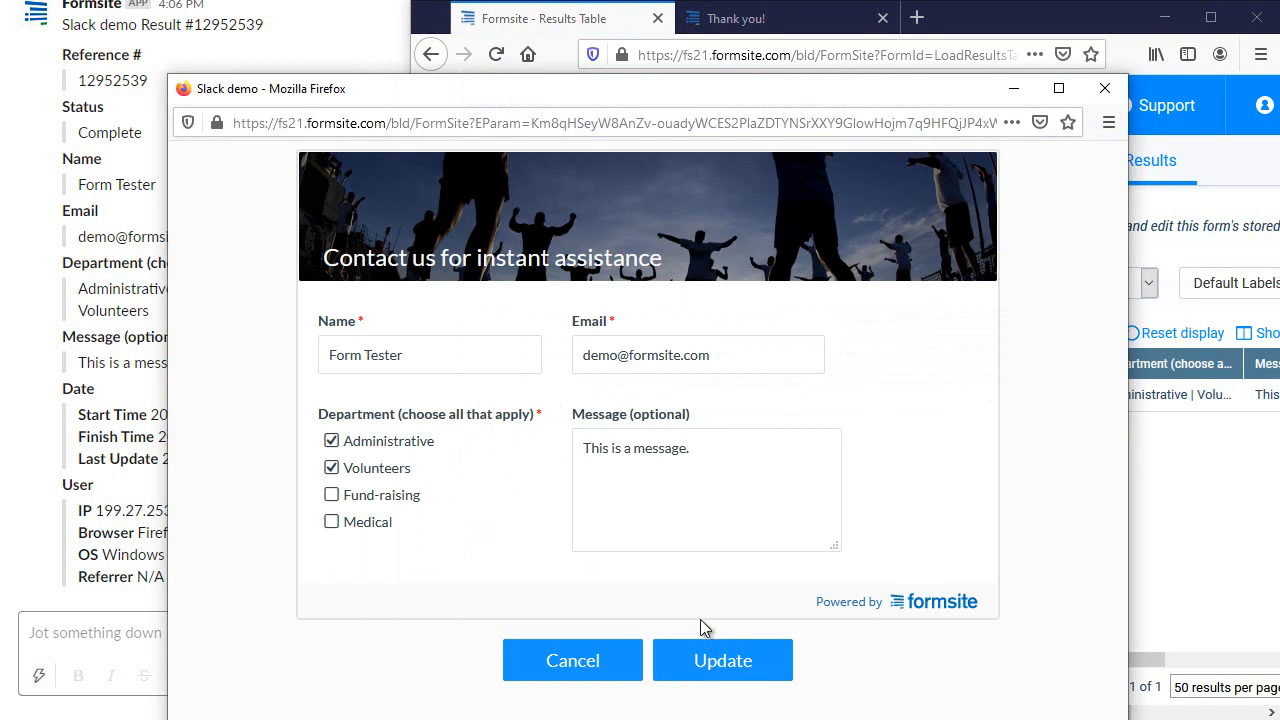
click(722, 660)
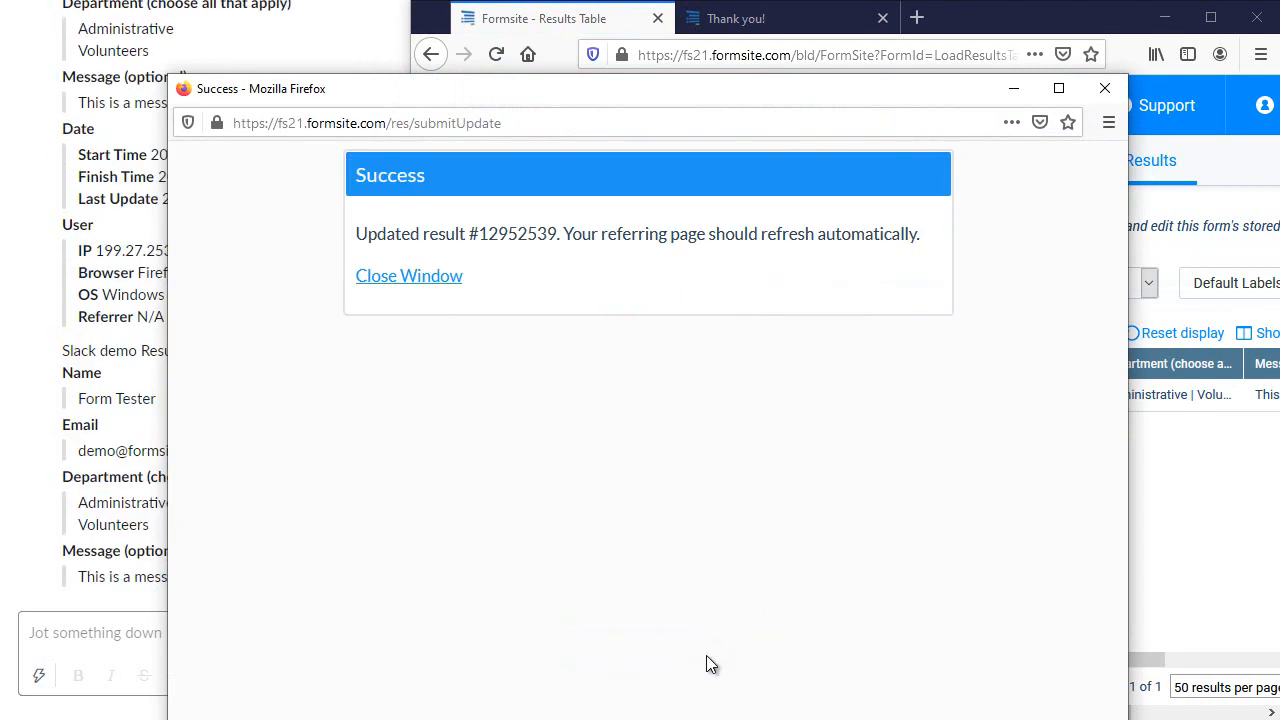
click(408, 276)
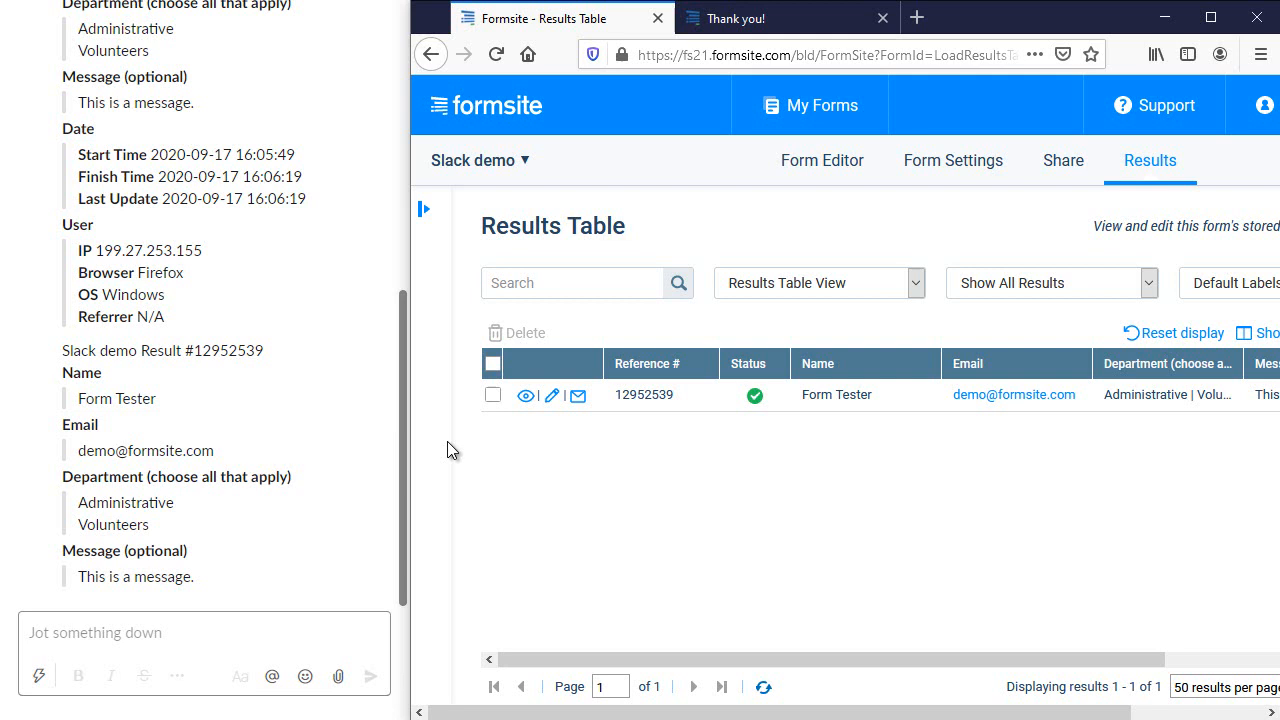
mouse_move(952, 160)
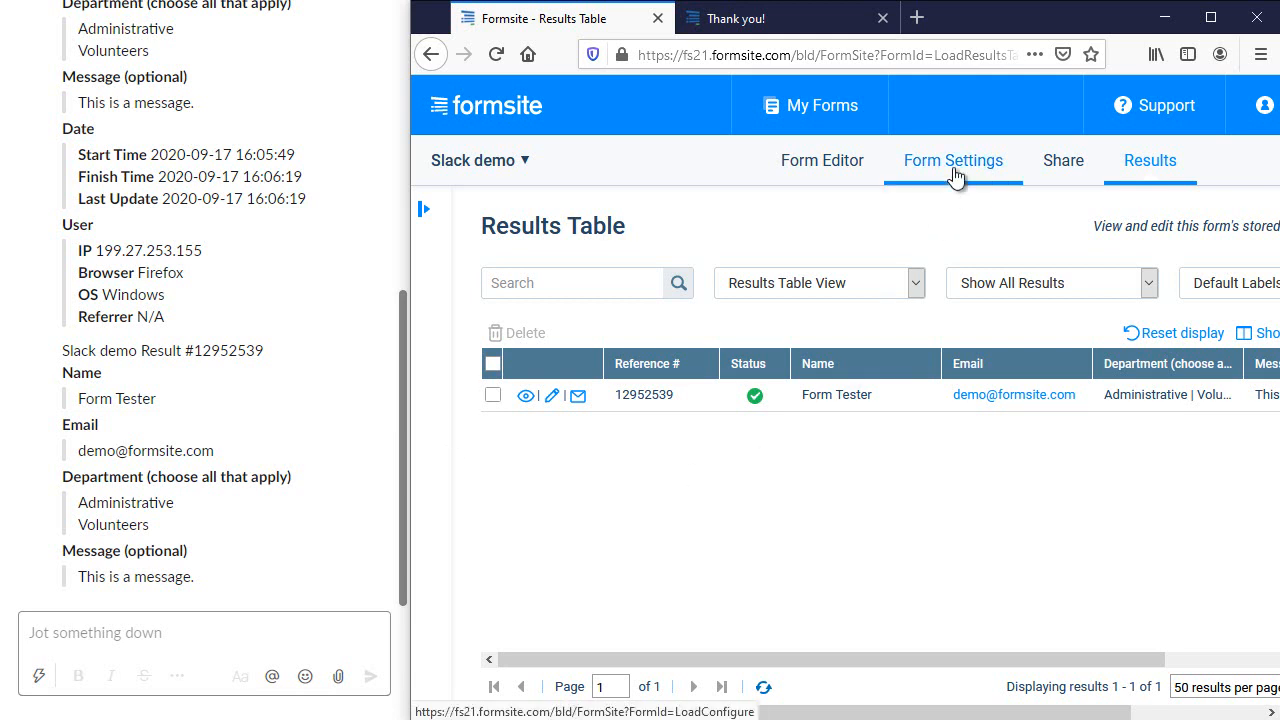
Change the Slack integration's format to Populated Form Link and save it
click(952, 160)
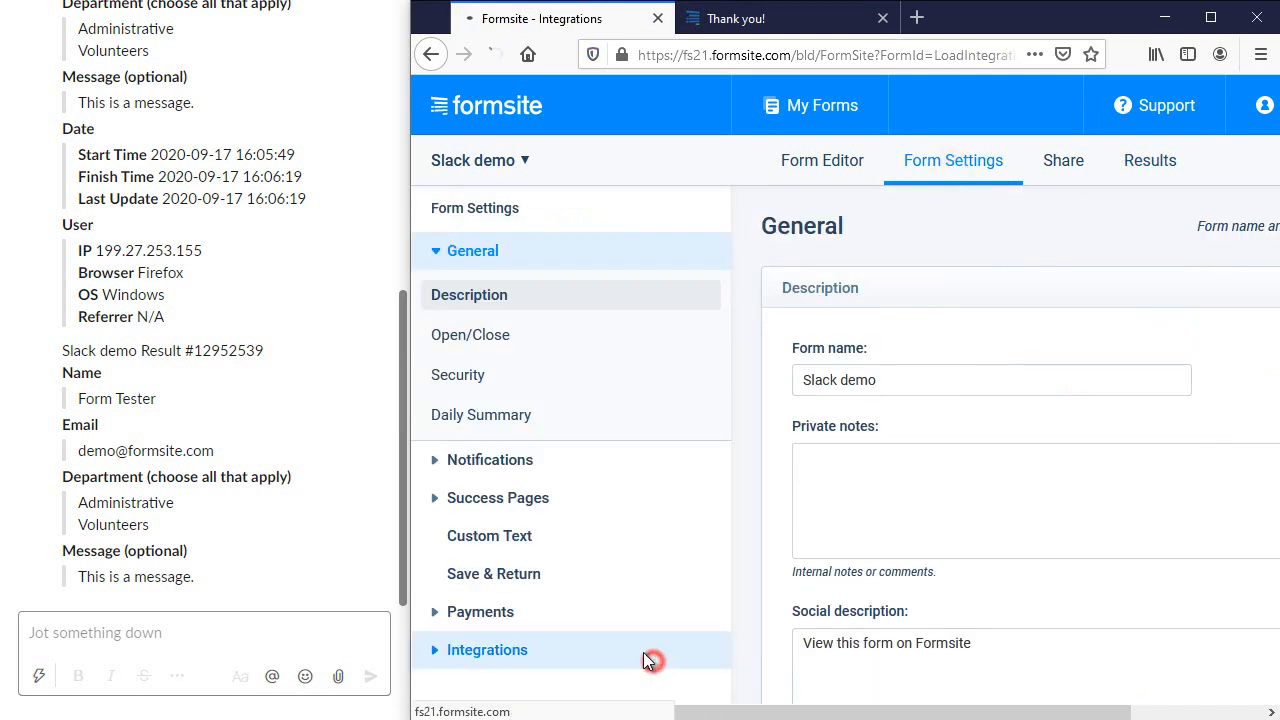
click(488, 648)
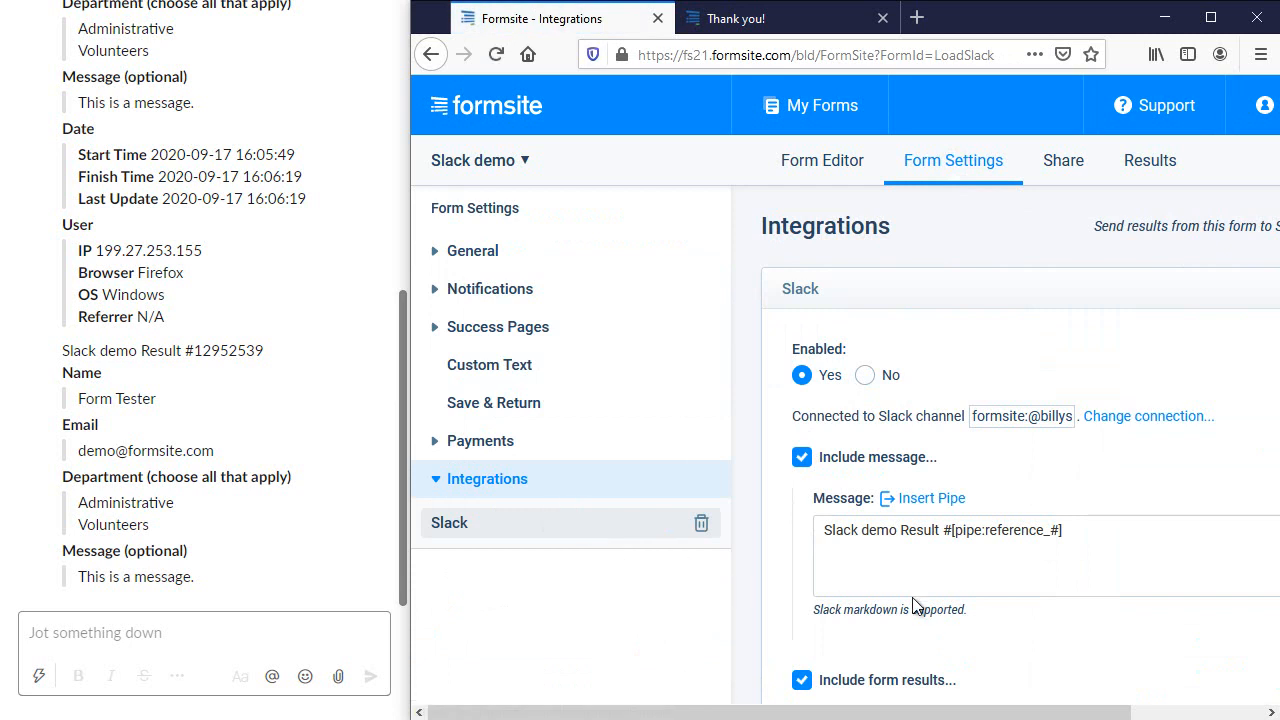
scroll(down, 3)
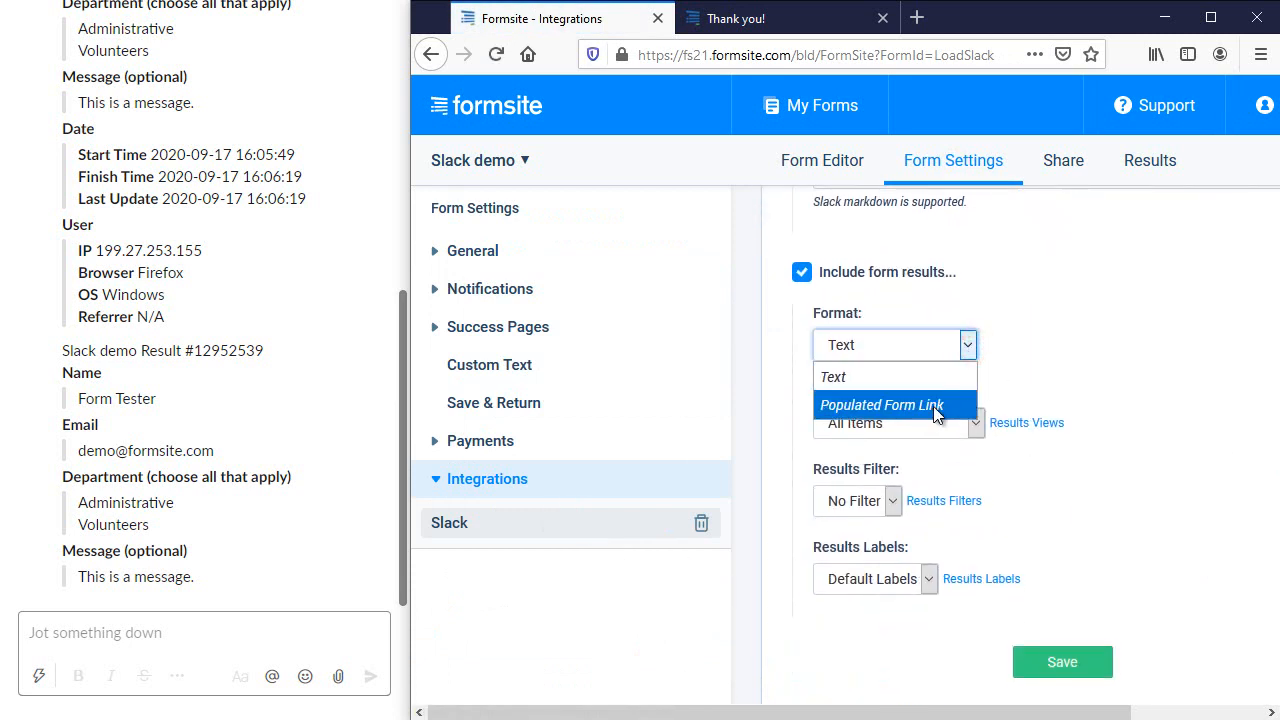
click(880, 404)
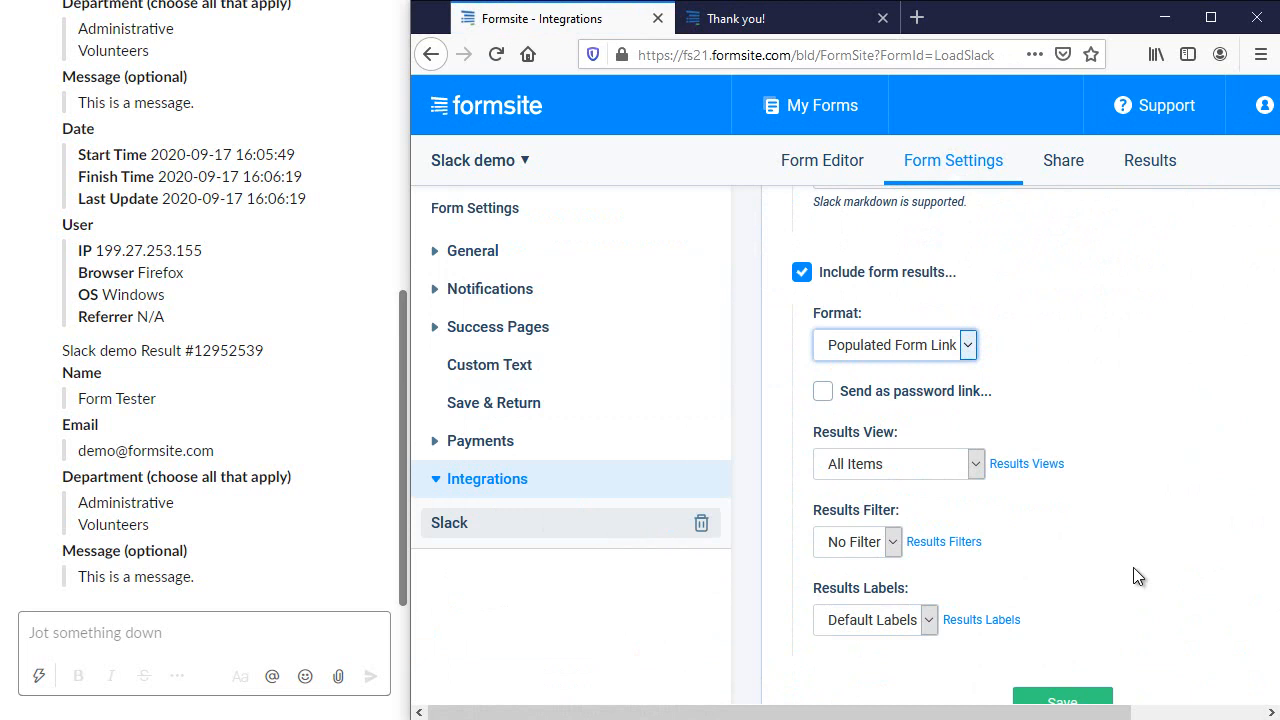
scroll(down, 3)
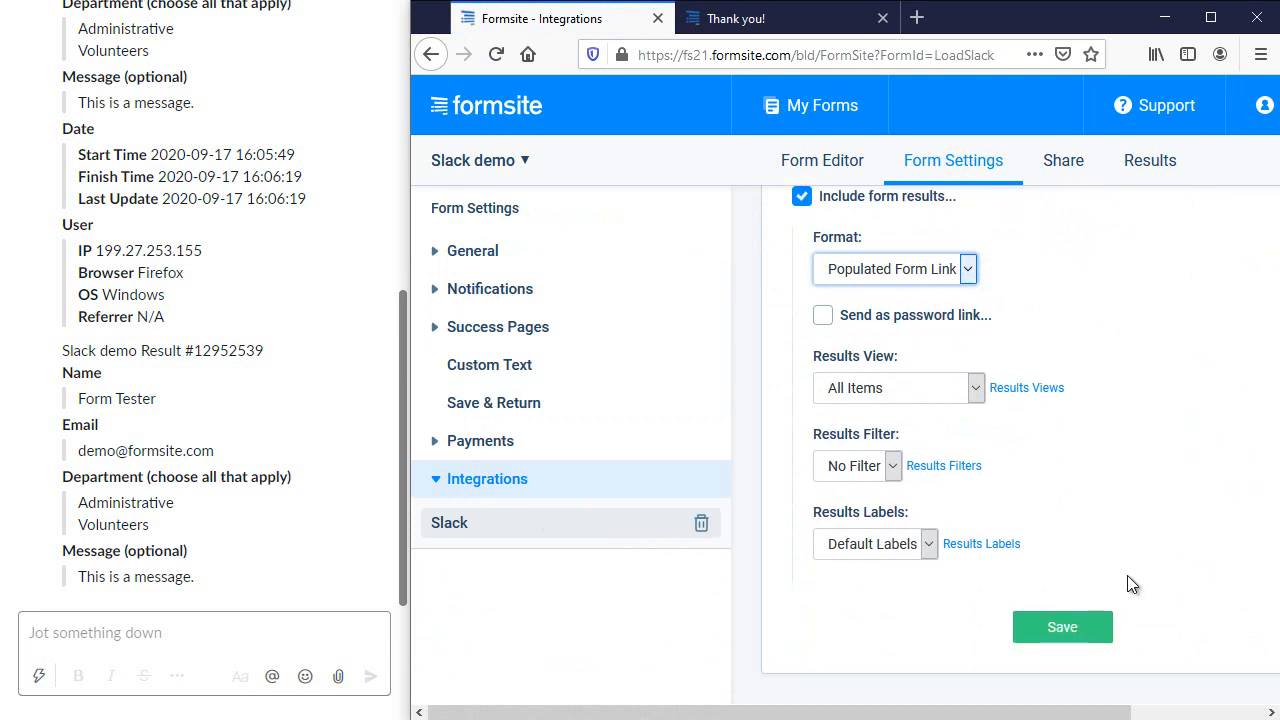
click(1062, 628)
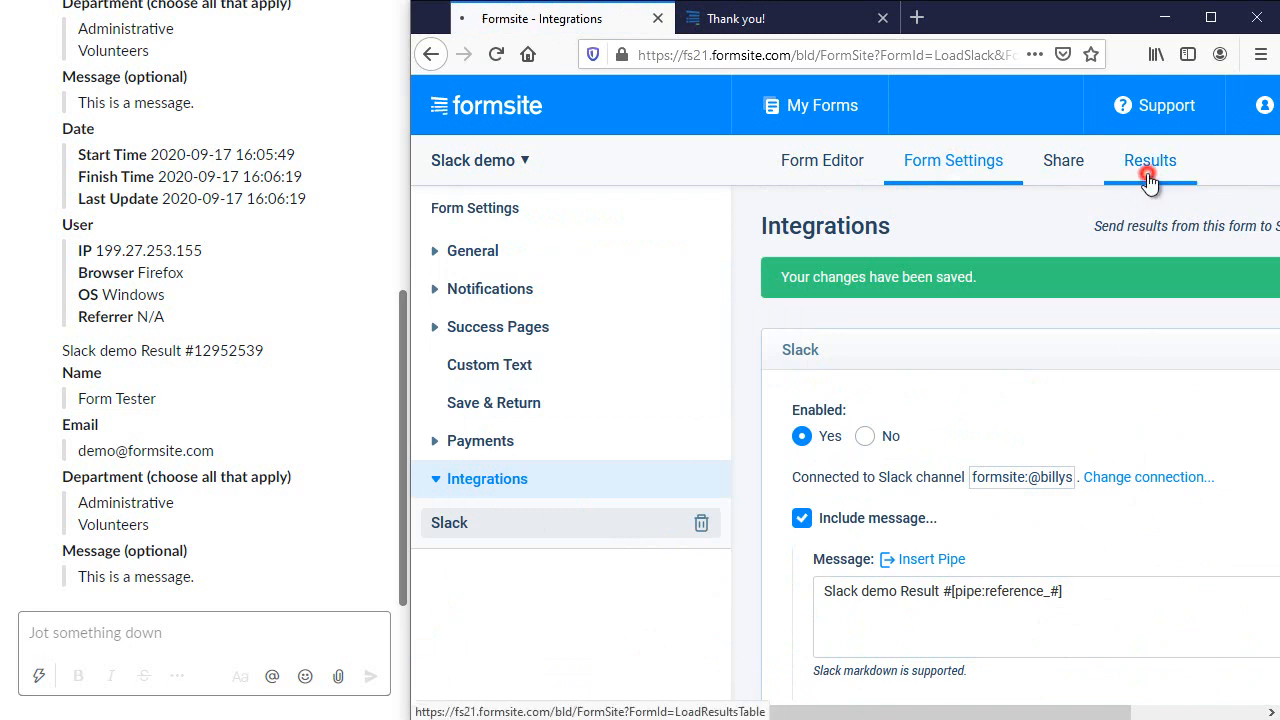
Resubmit result #12952539 so Slack receives a 'View this result' link
click(1150, 160)
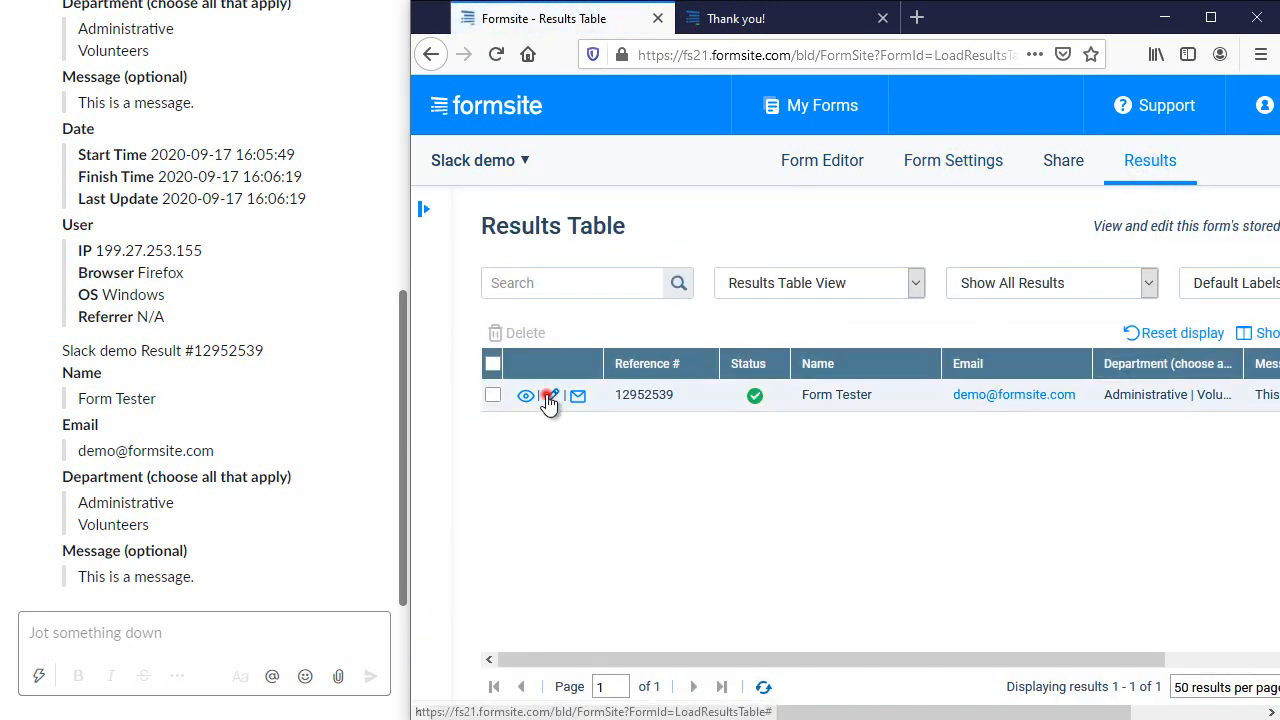
click(550, 396)
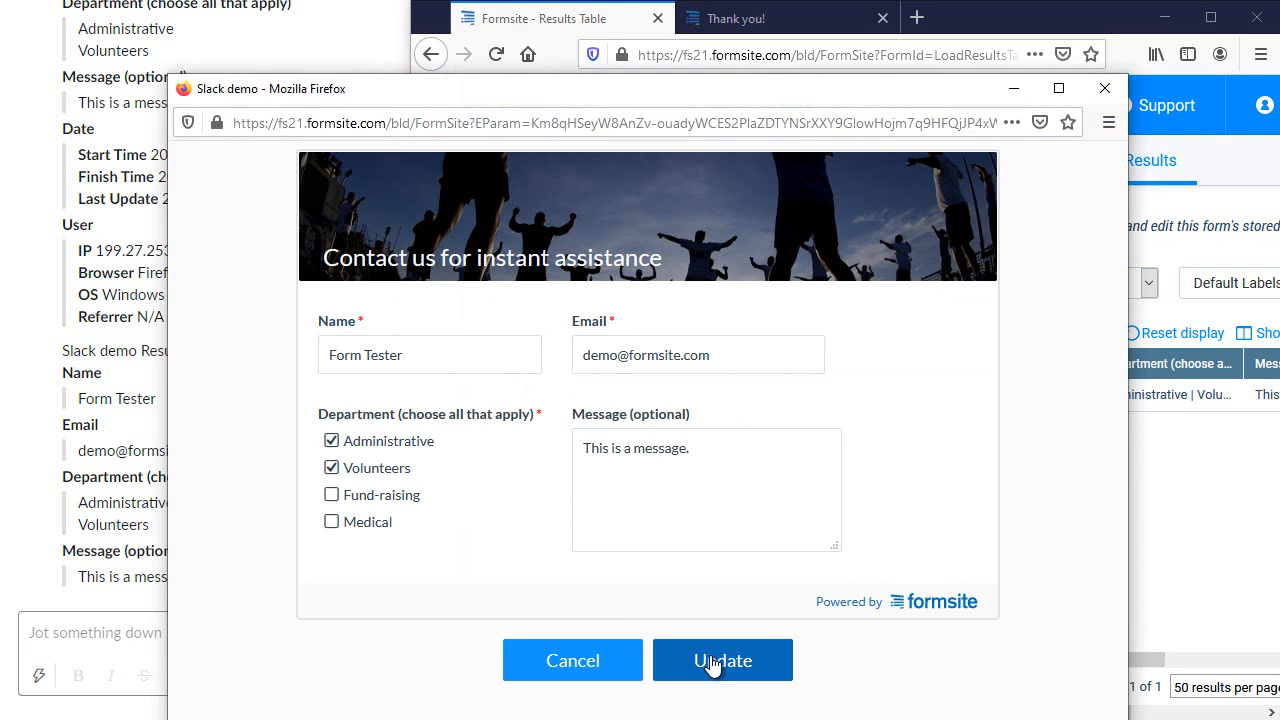
click(722, 660)
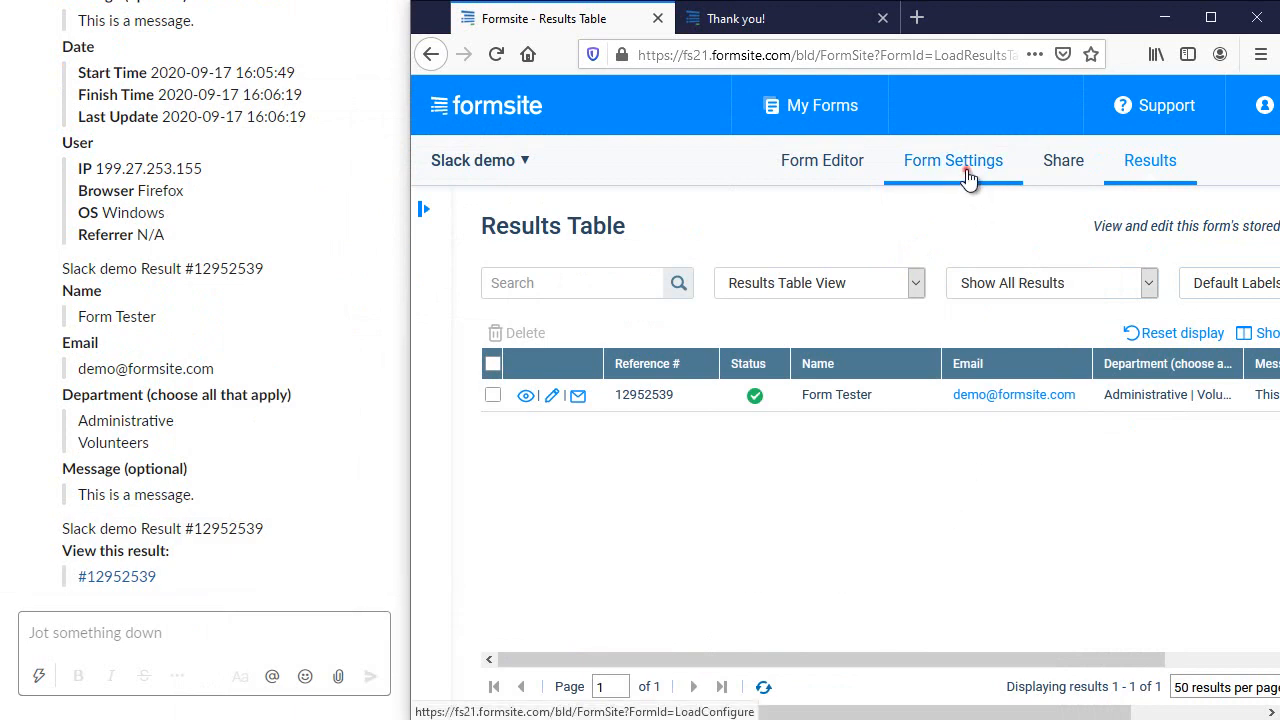
Stop including form results and start the message with 'Form result from'
click(952, 160)
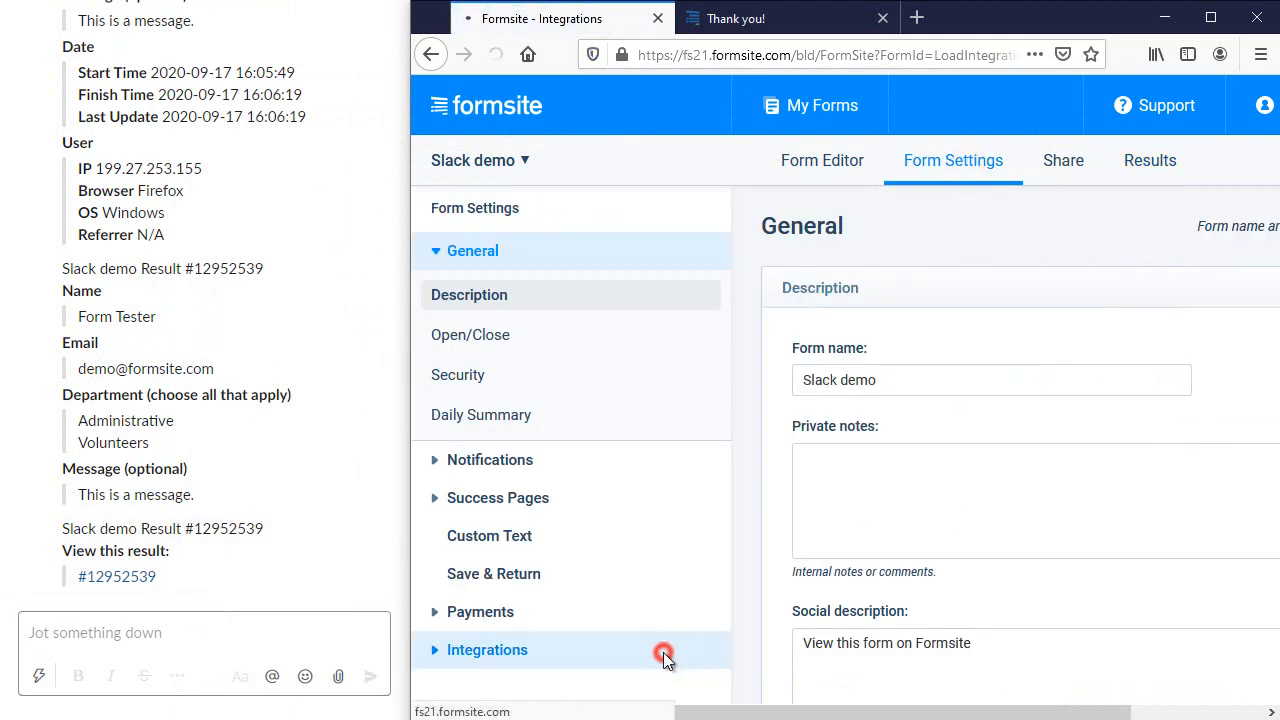
click(488, 648)
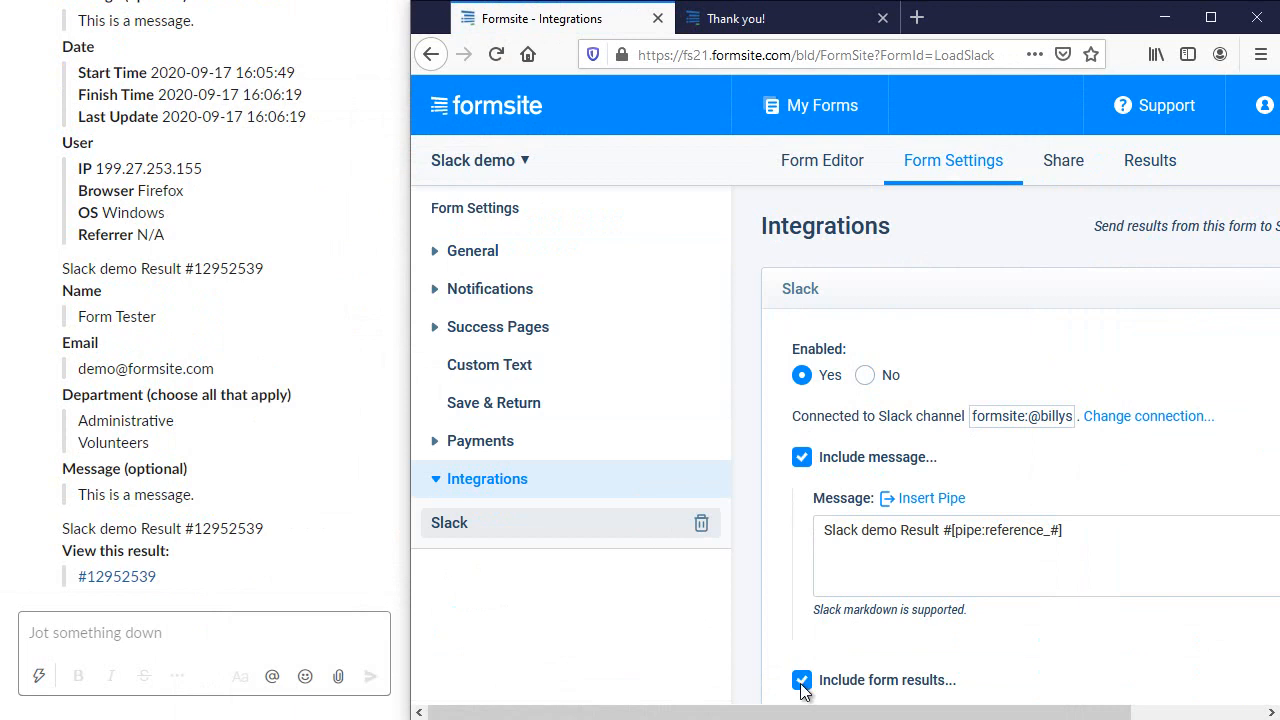
click(800, 680)
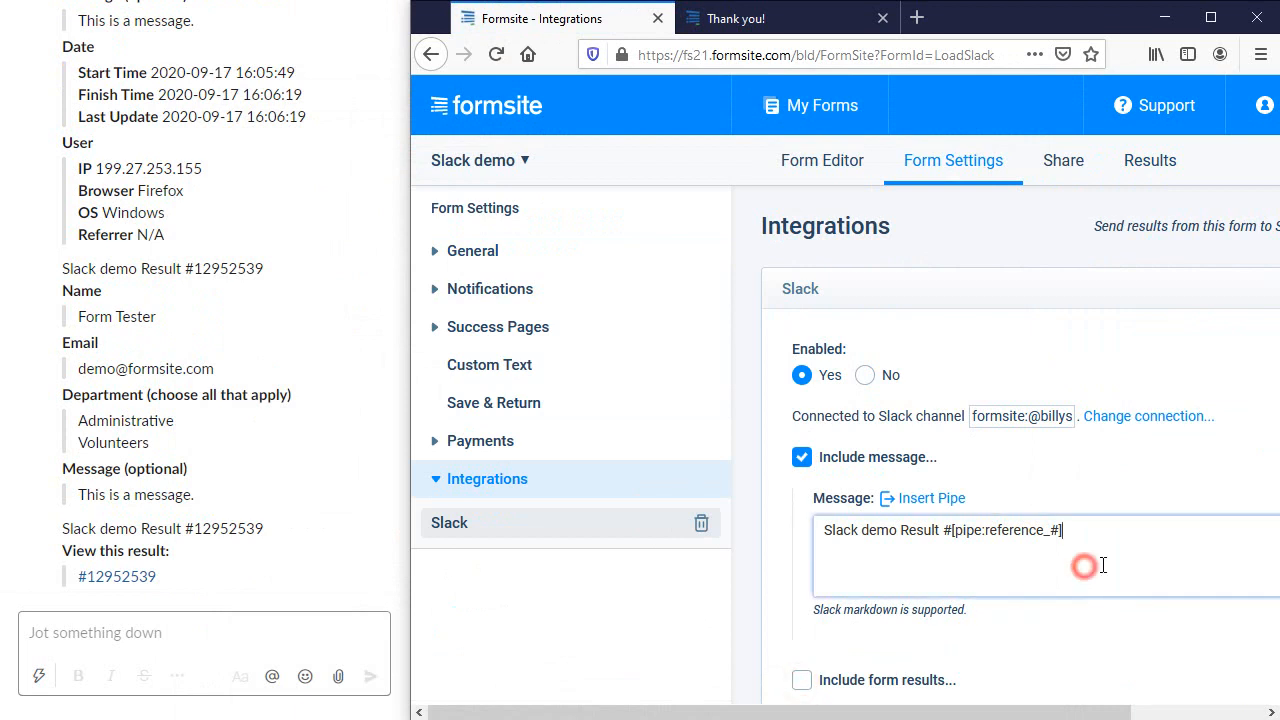
triple_click(940, 530)
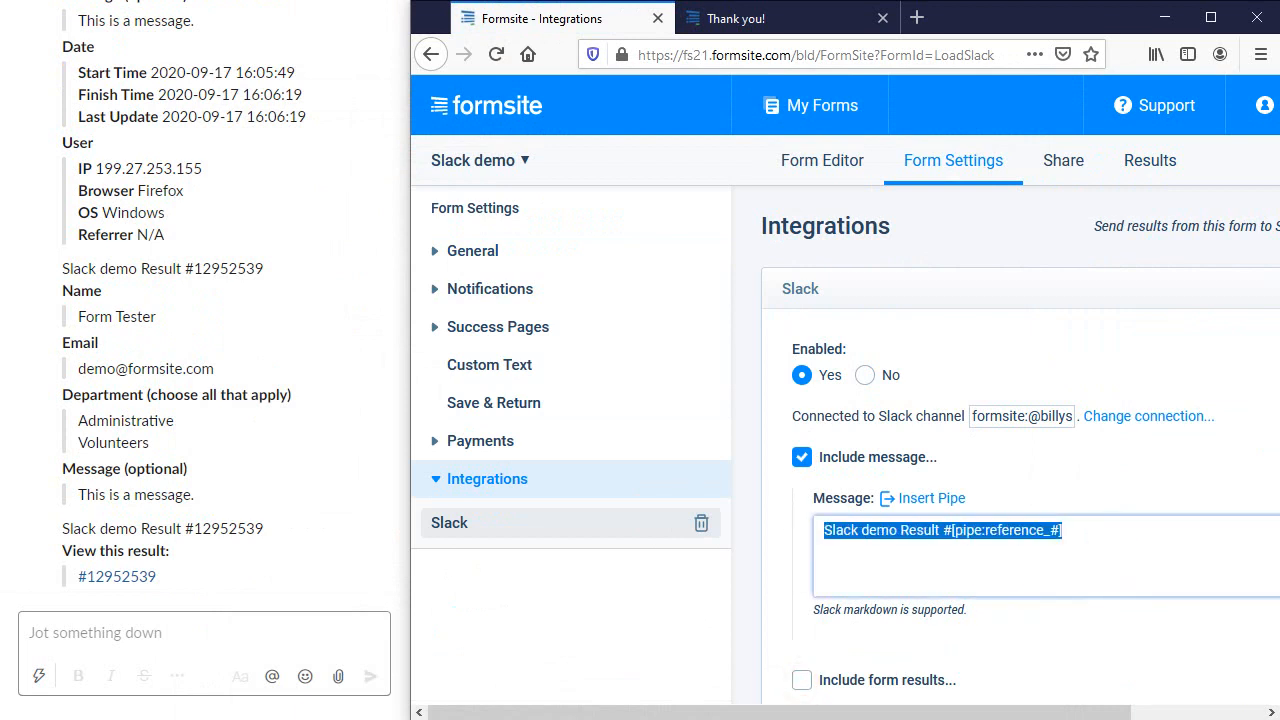
text(Form result from)
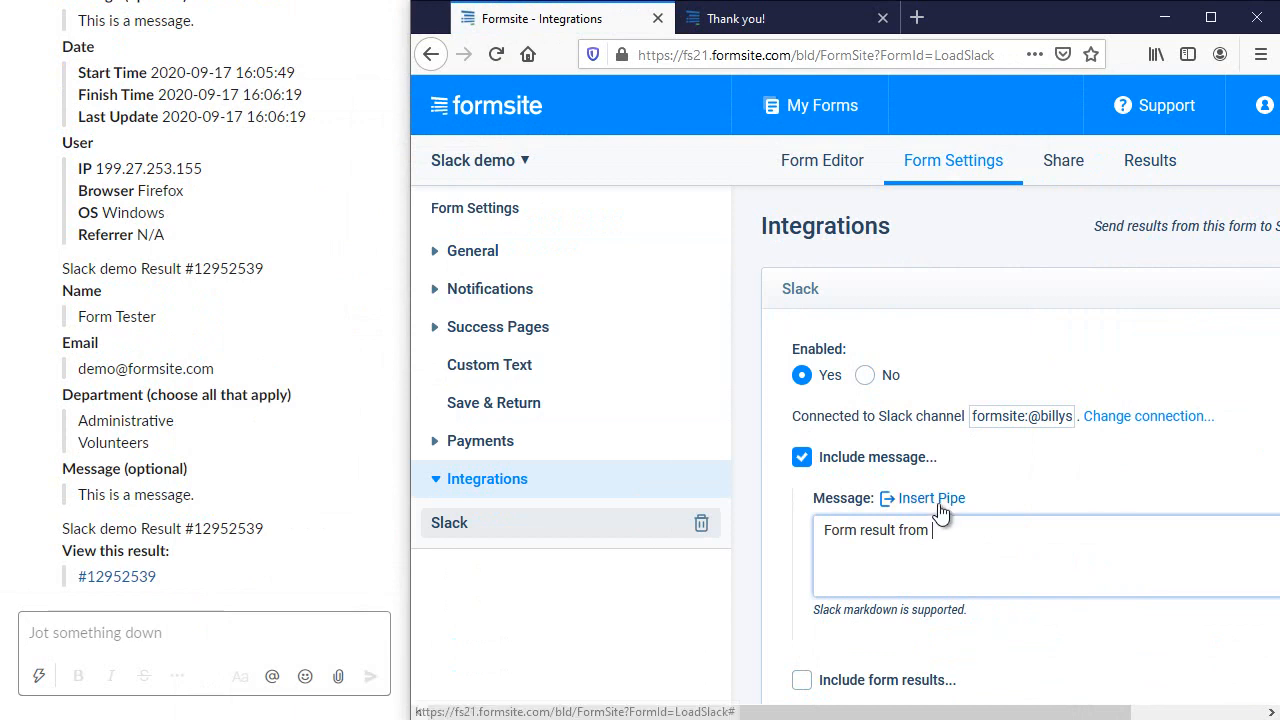
Insert pipe codes for Name and Message (optional) as *[pipe:1]* and _[pipe:4?none]_
click(922, 498)
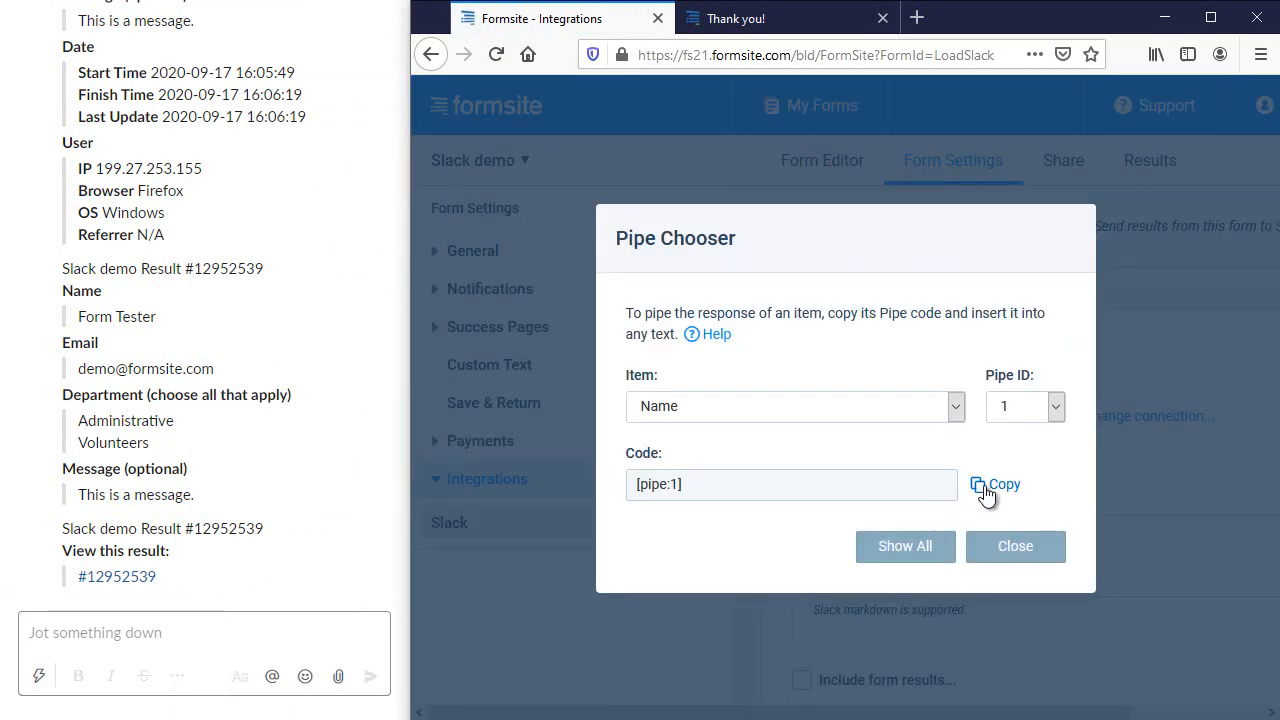
click(1016, 546)
text(With message:)
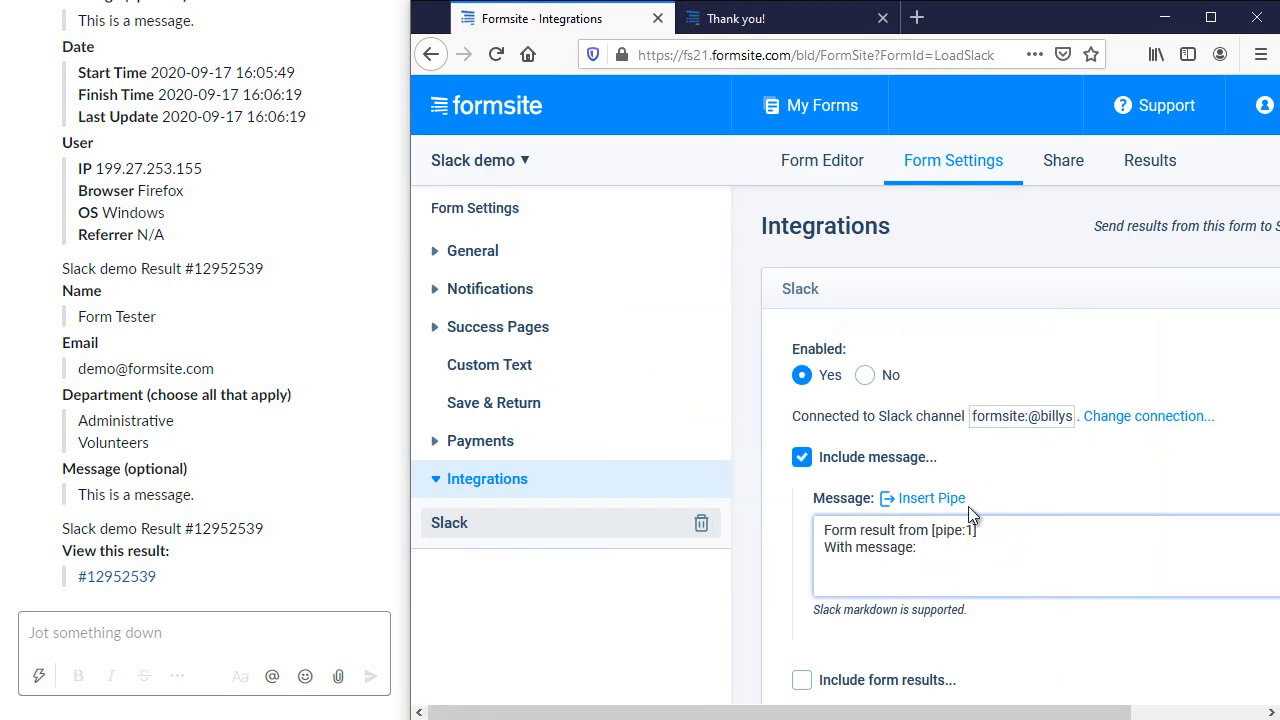
click(922, 498)
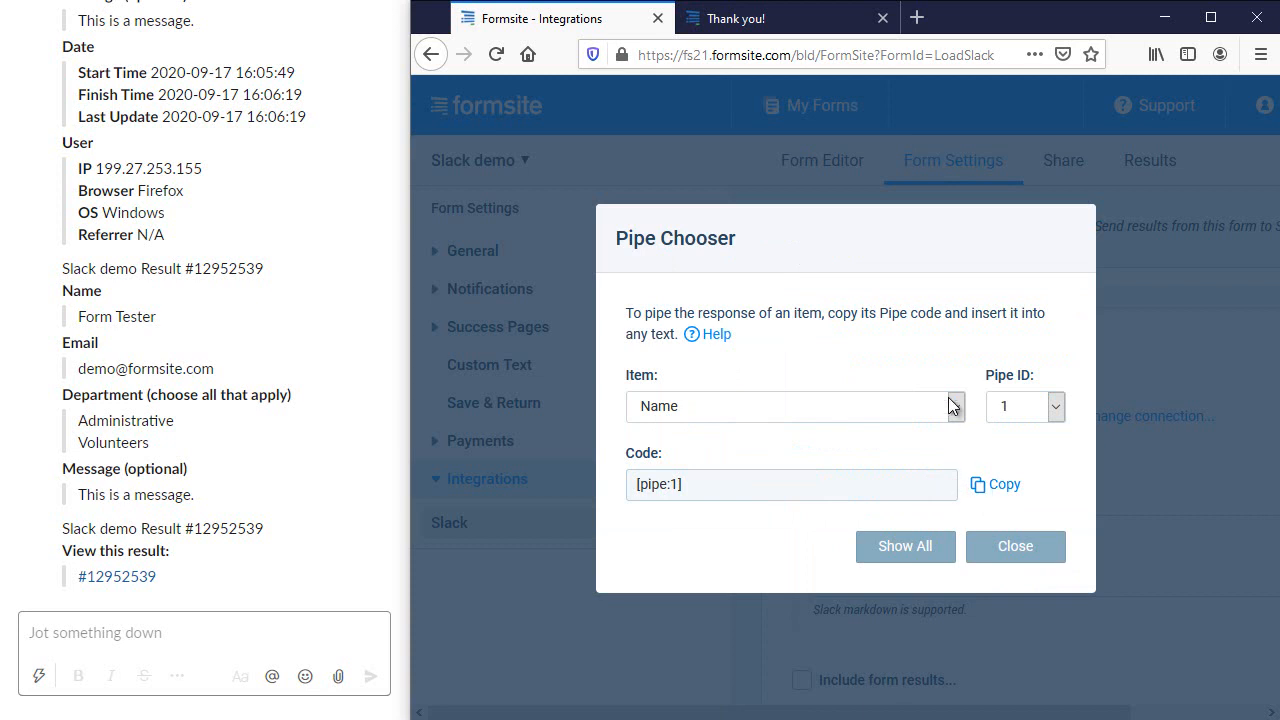
click(954, 406)
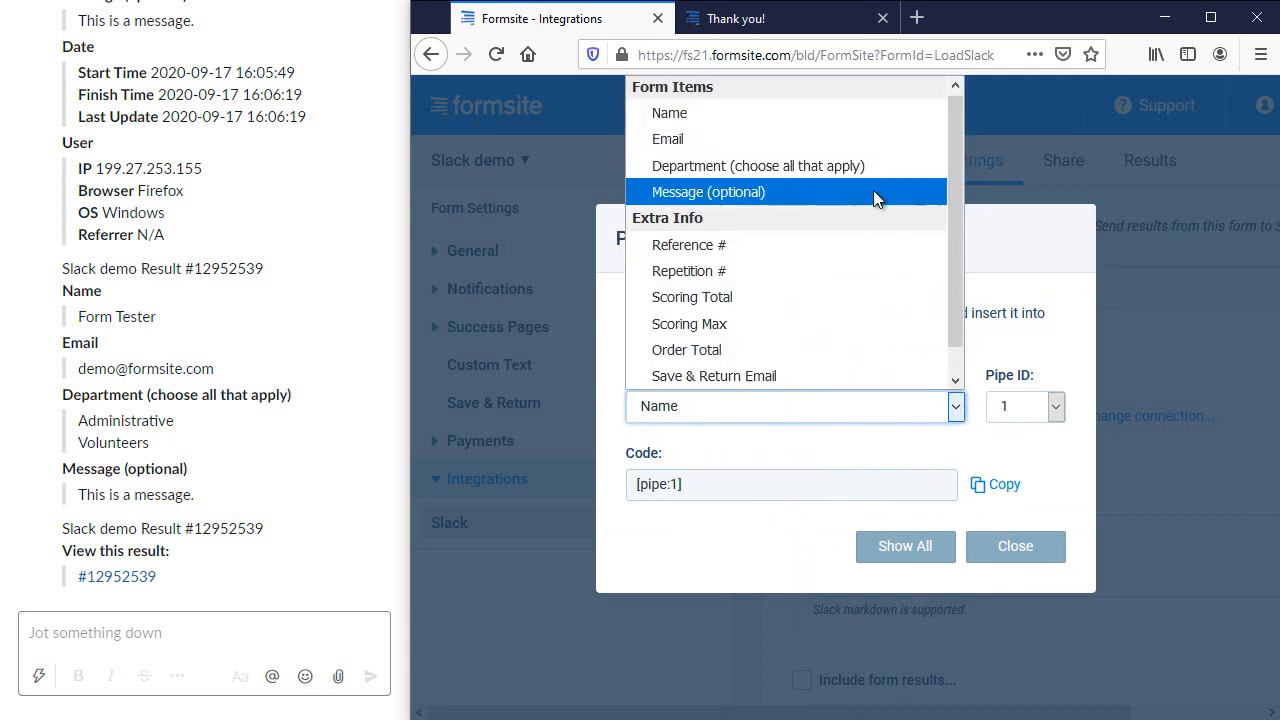
click(708, 192)
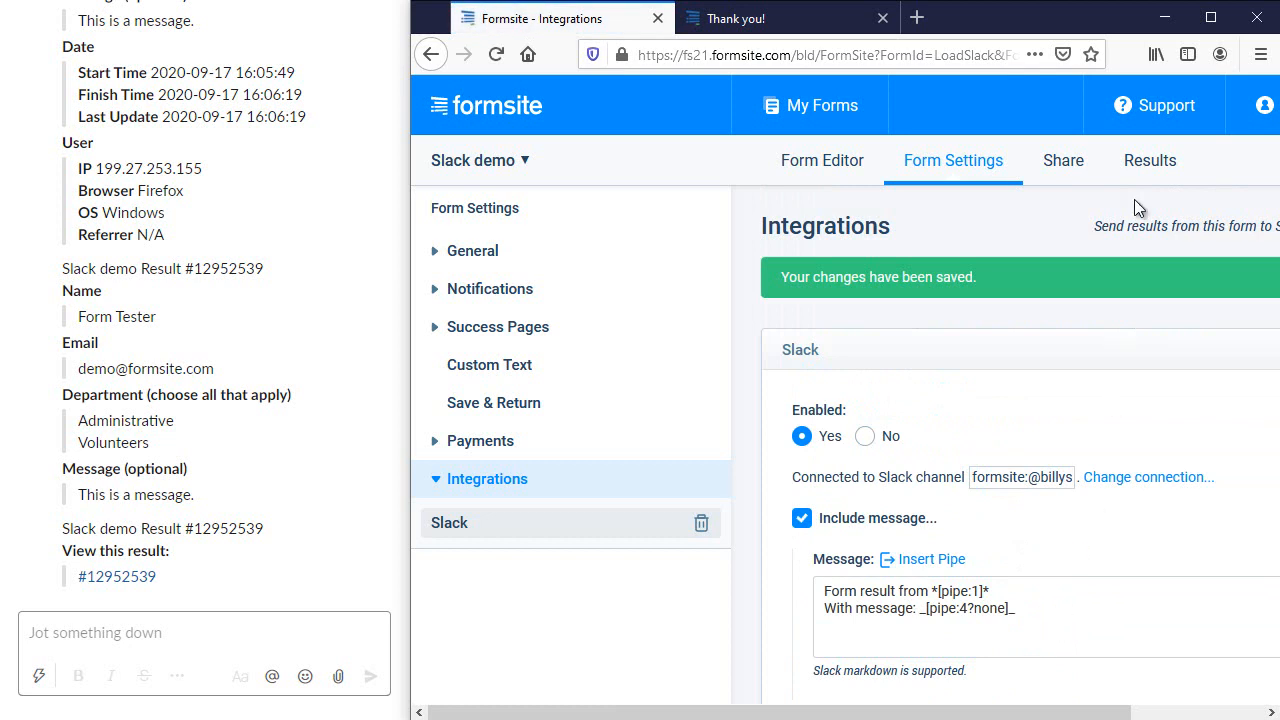
Resubmit result #12952539 so Slack shows 'Form result from Form Tester' with the italic message
click(1150, 160)
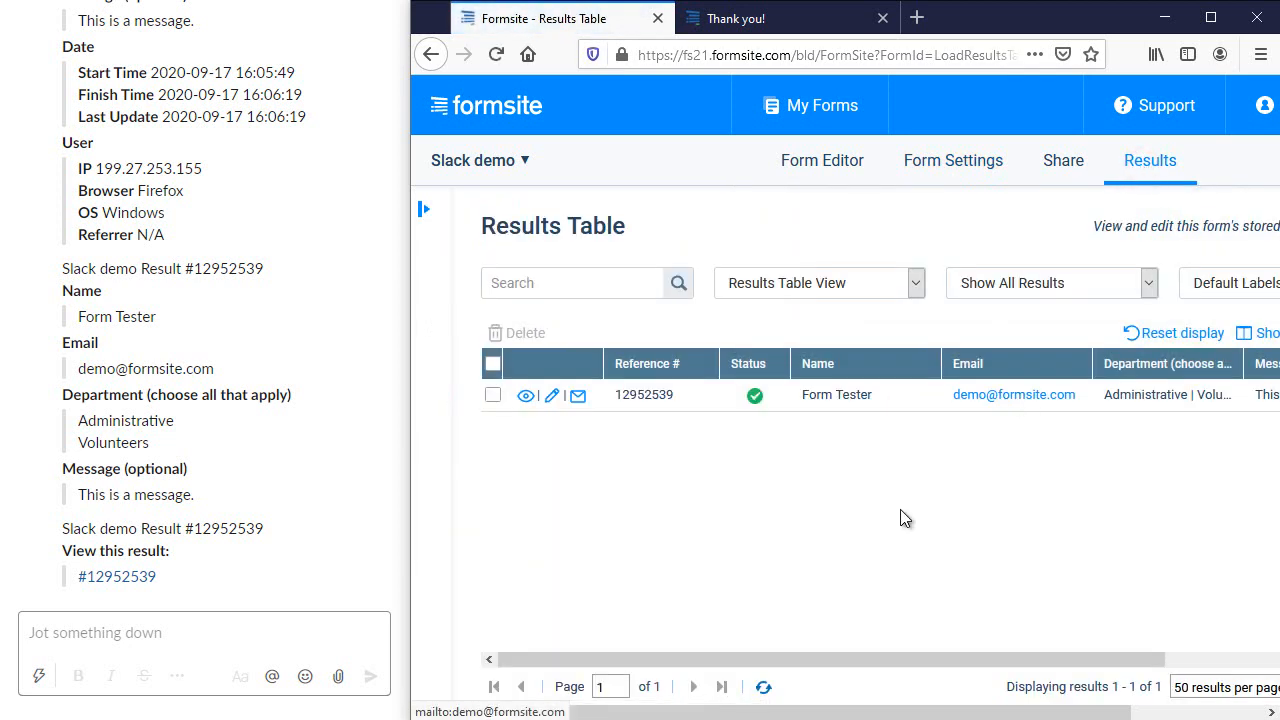
click(552, 396)
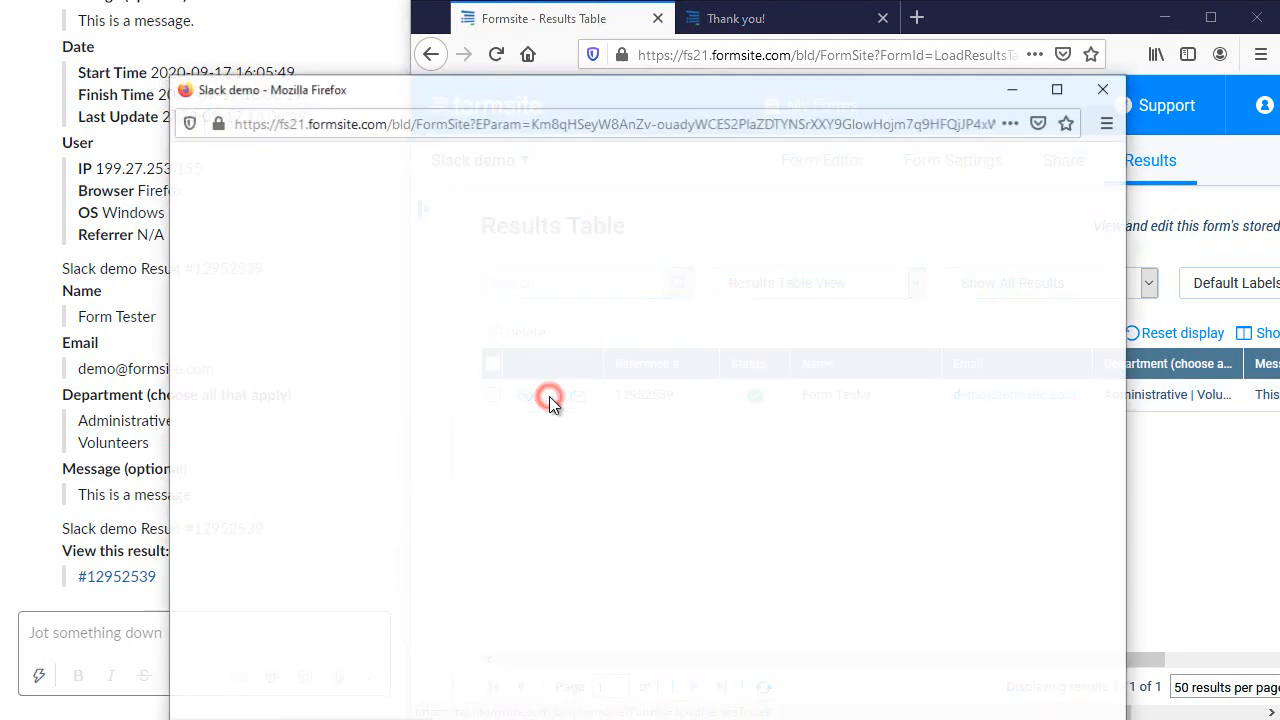
click(550, 394)
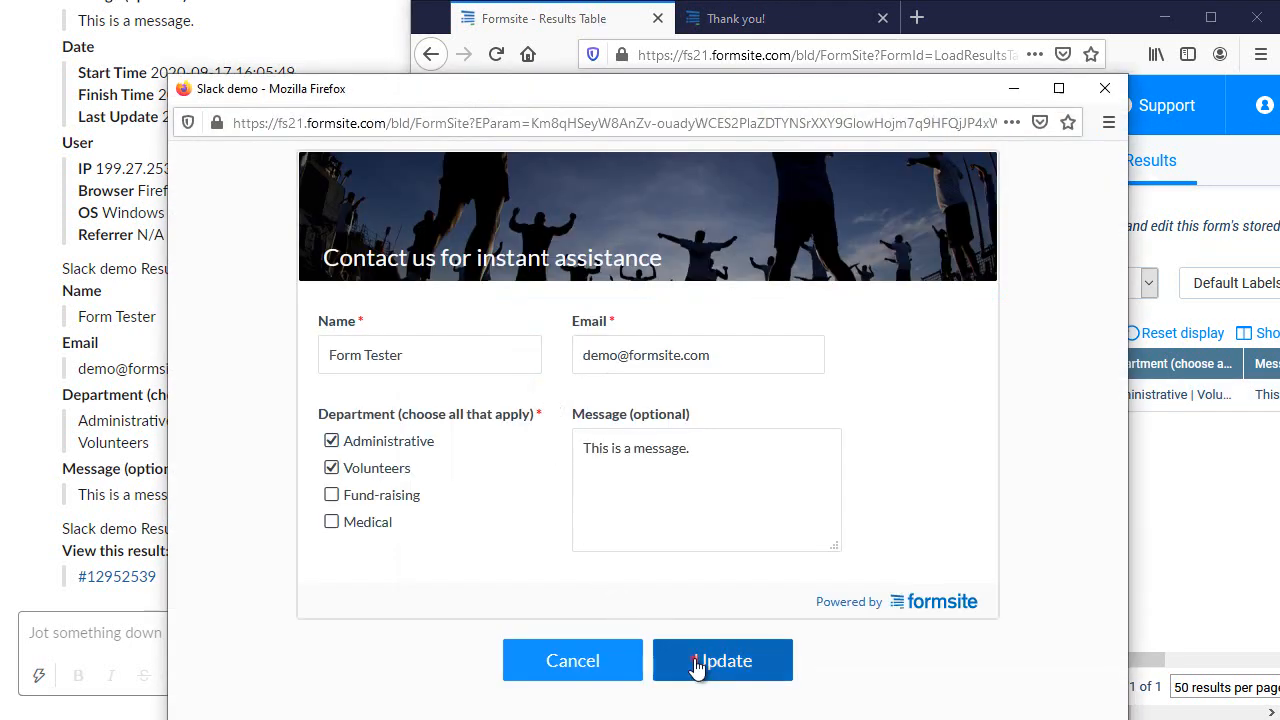
click(722, 660)
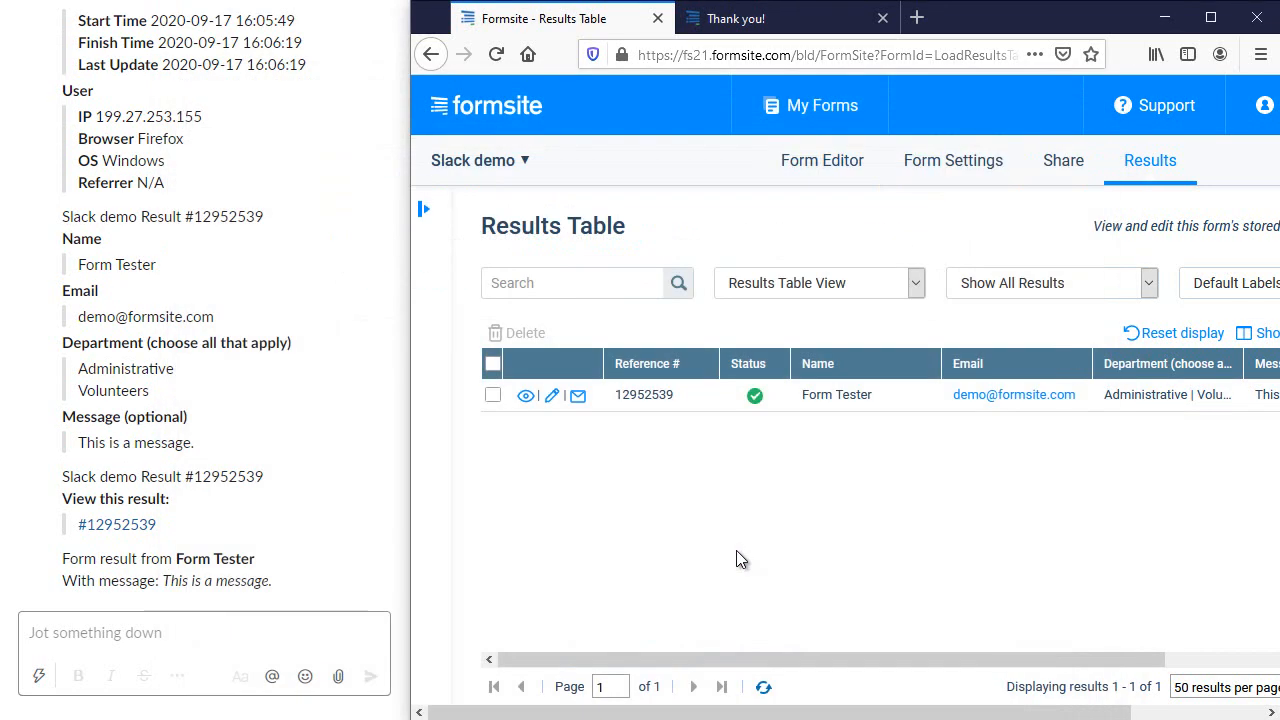